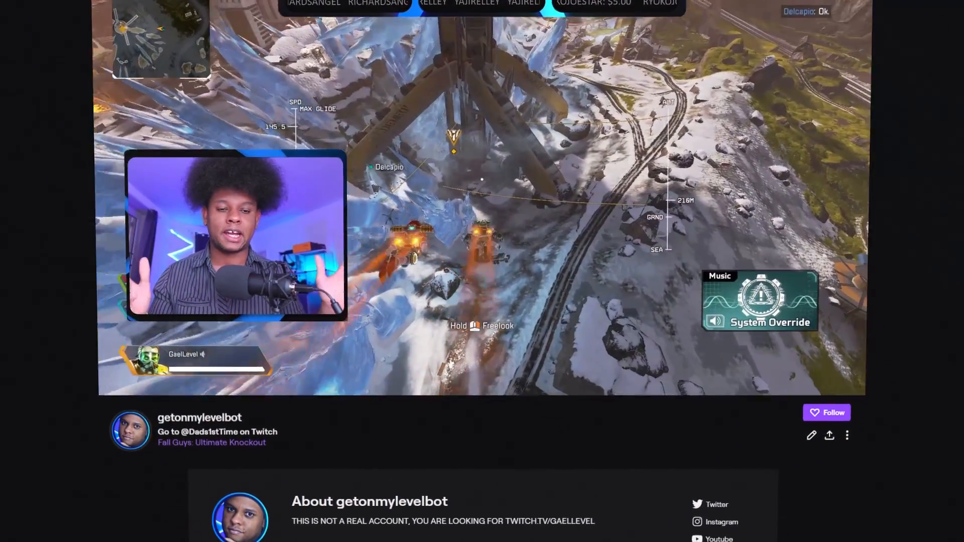
# Scroll the Twitch channel page down to the About section and overlay panel buttons
pyautogui.scroll(-3)
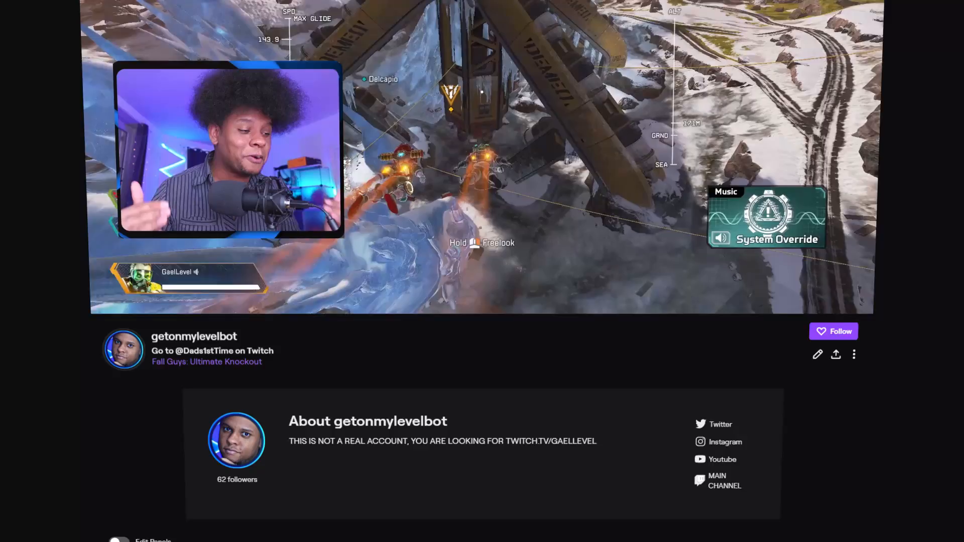
pyautogui.scroll(-3)
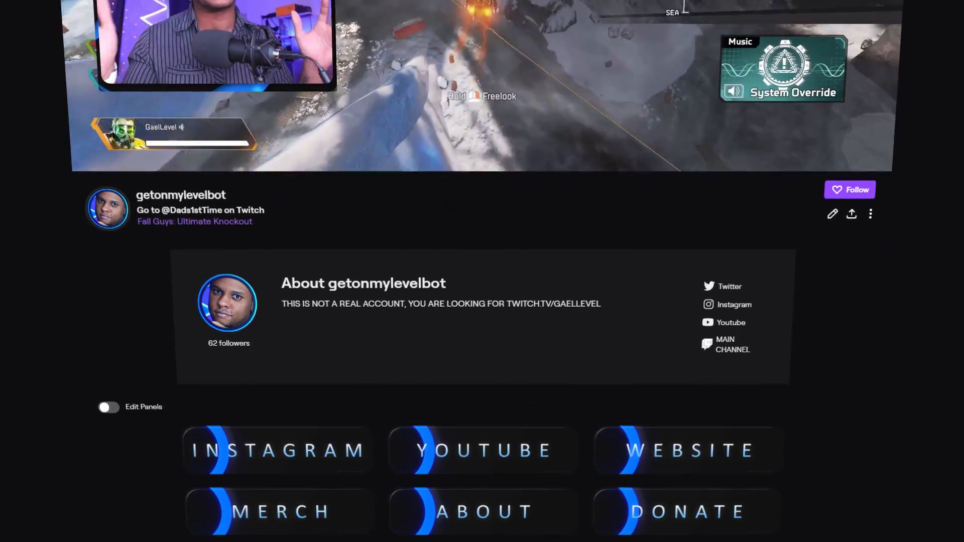
pyautogui.scroll(-3)
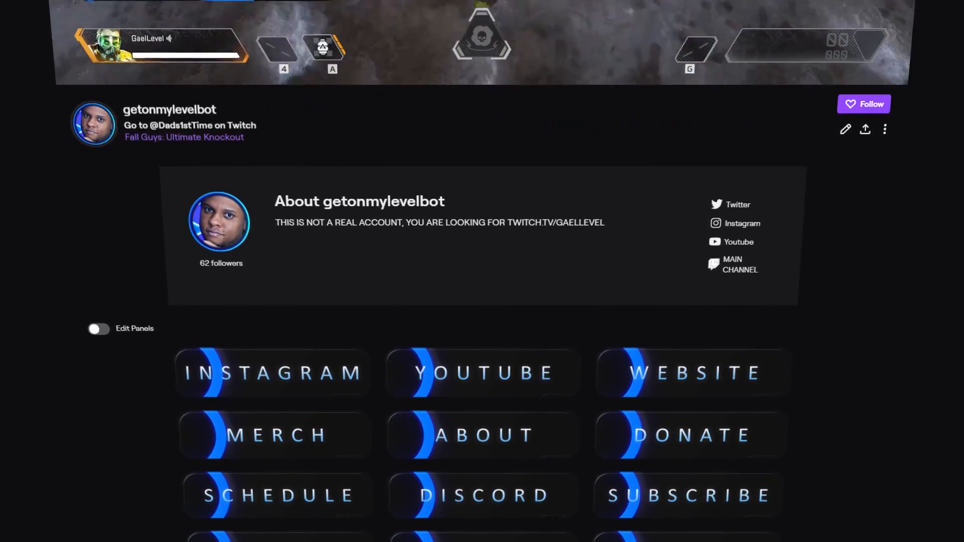
pyautogui.scroll(-3)
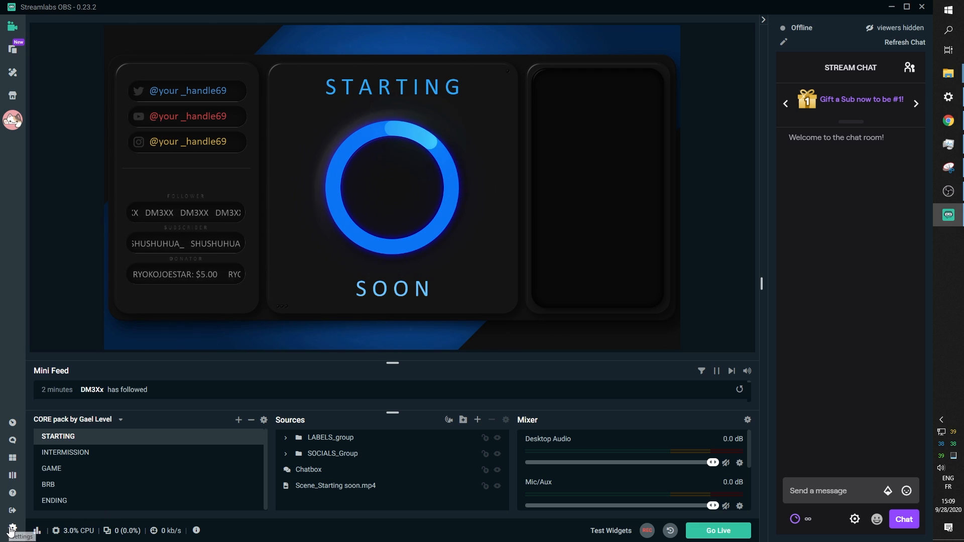
# Start an overlay import from Settings and browse into the OVERLAY FILE FOR STREAMLABS OBS folder
pyautogui.click(11, 530)
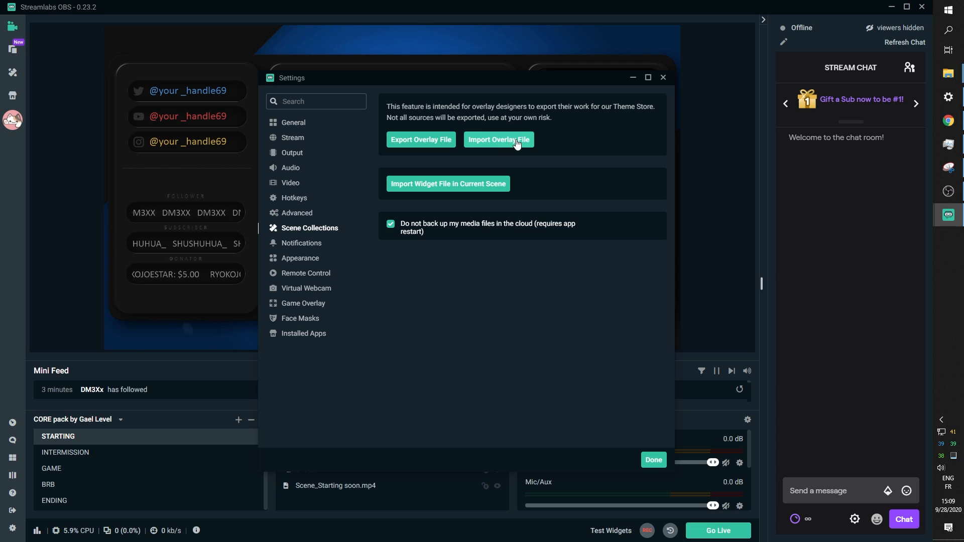
pyautogui.click(497, 140)
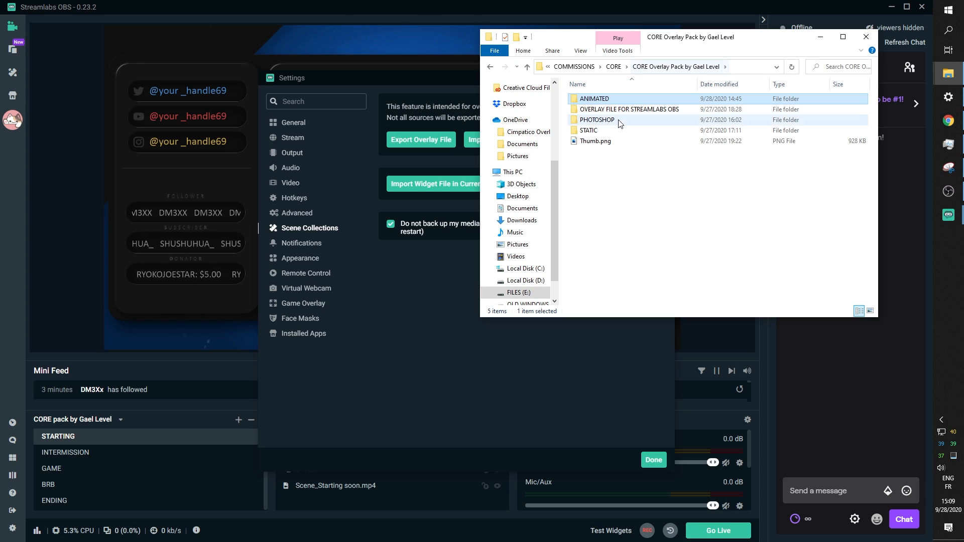
pyautogui.click(595, 141)
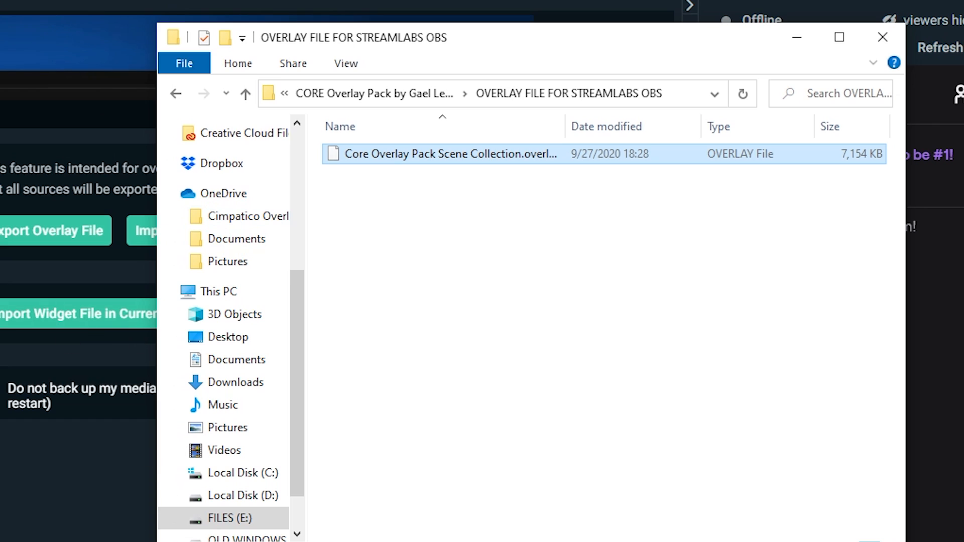
pyautogui.moveTo(23, 129)
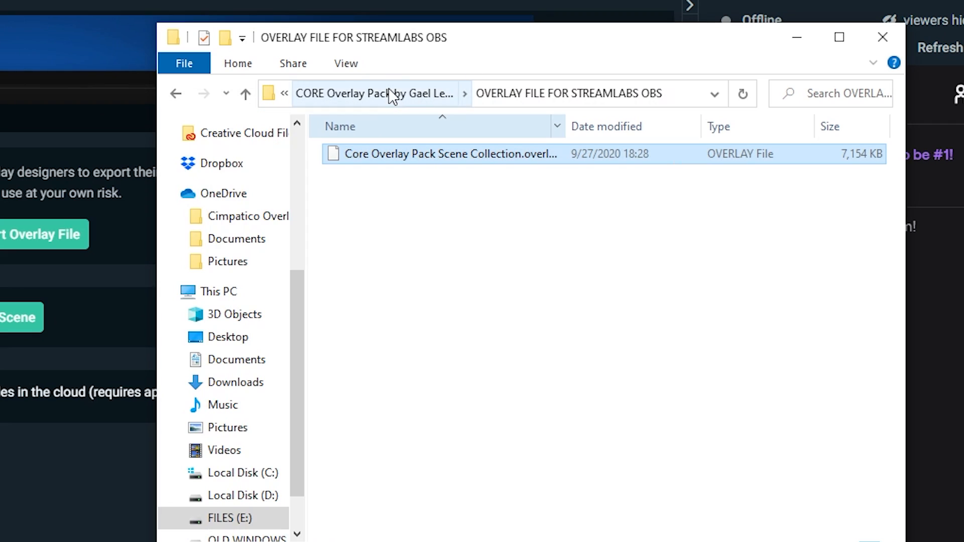
pyautogui.click(375, 93)
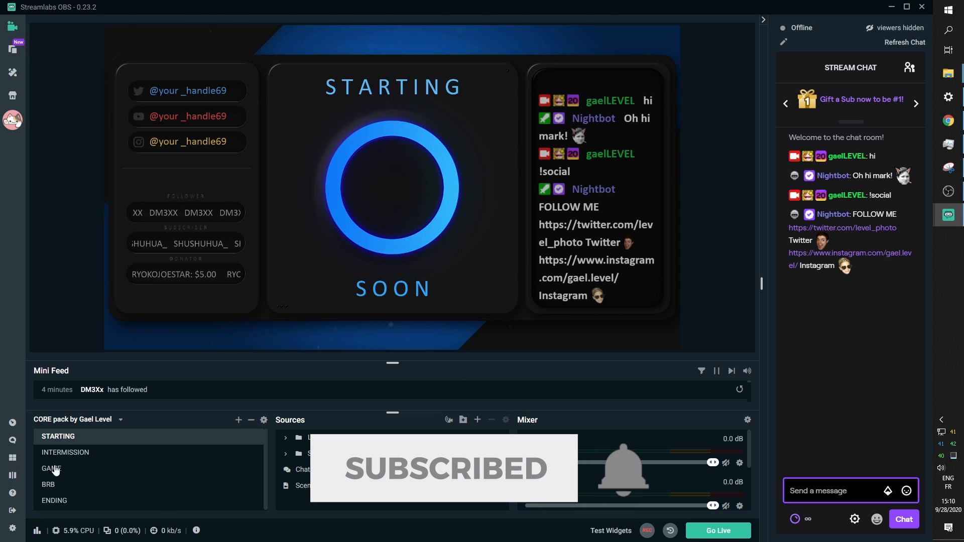
# Switch to the imported collection's INTERMISSION scene
pyautogui.click(66, 453)
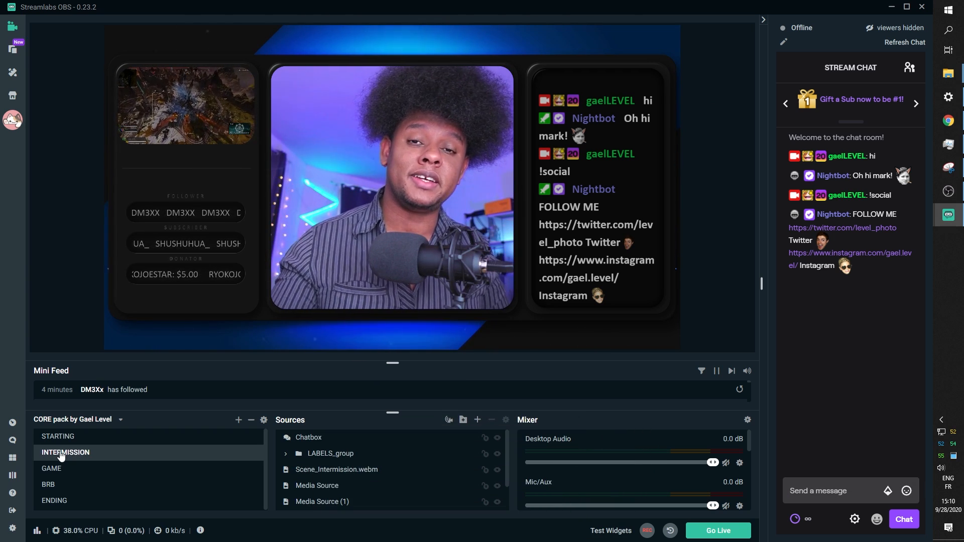
# Review the gameplay clip's Color Correction filter, then switch to the BRB Short Break scene
pyautogui.click(336, 469)
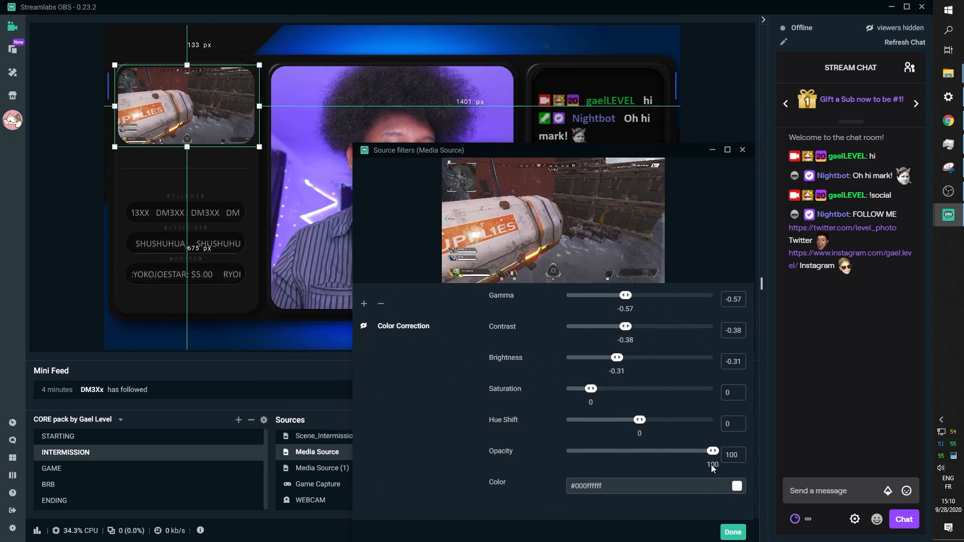
pyautogui.click(731, 531)
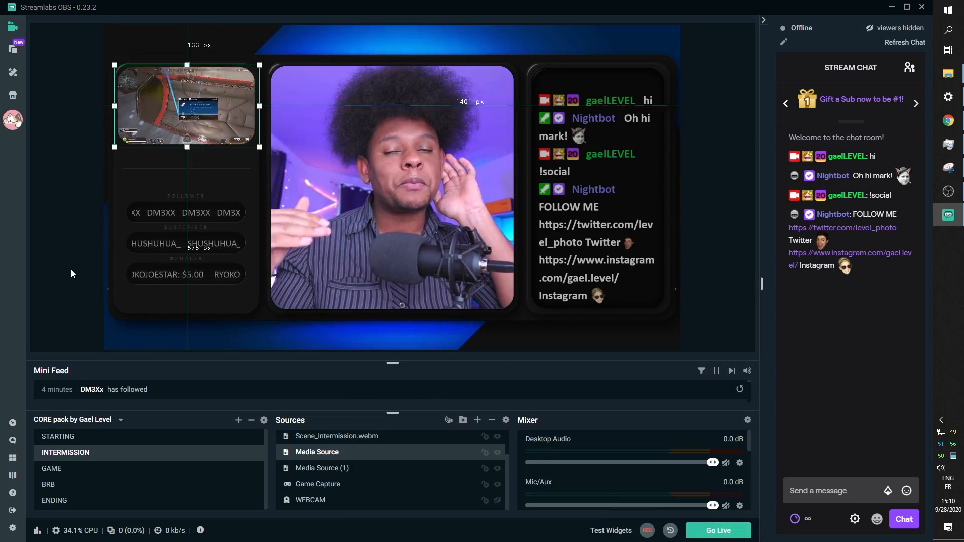
pyautogui.click(45, 488)
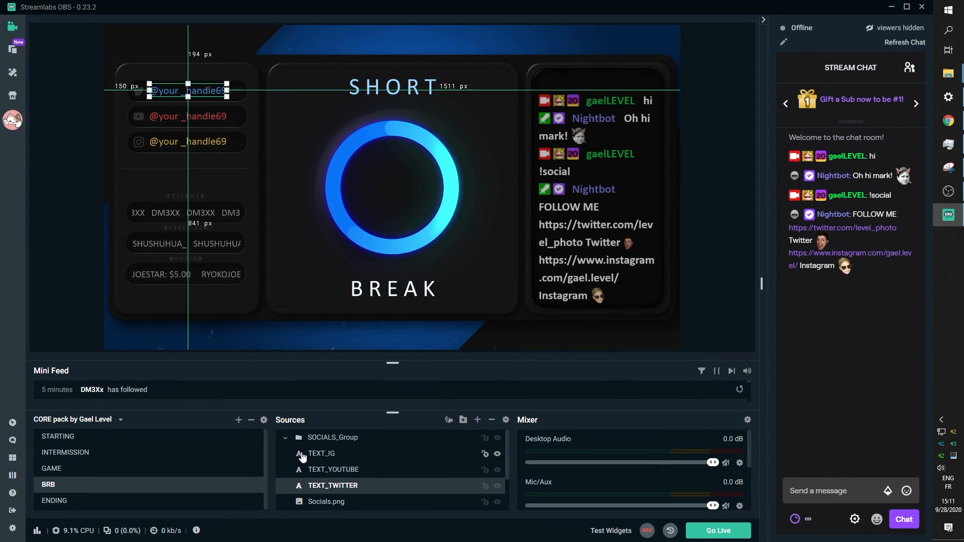
pyautogui.click(321, 453)
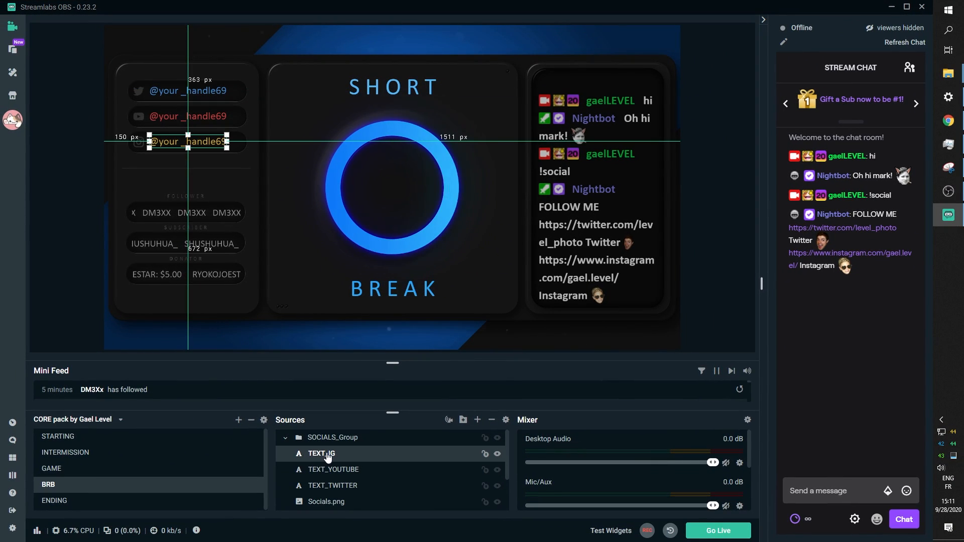
pyautogui.doubleClick(320, 453)
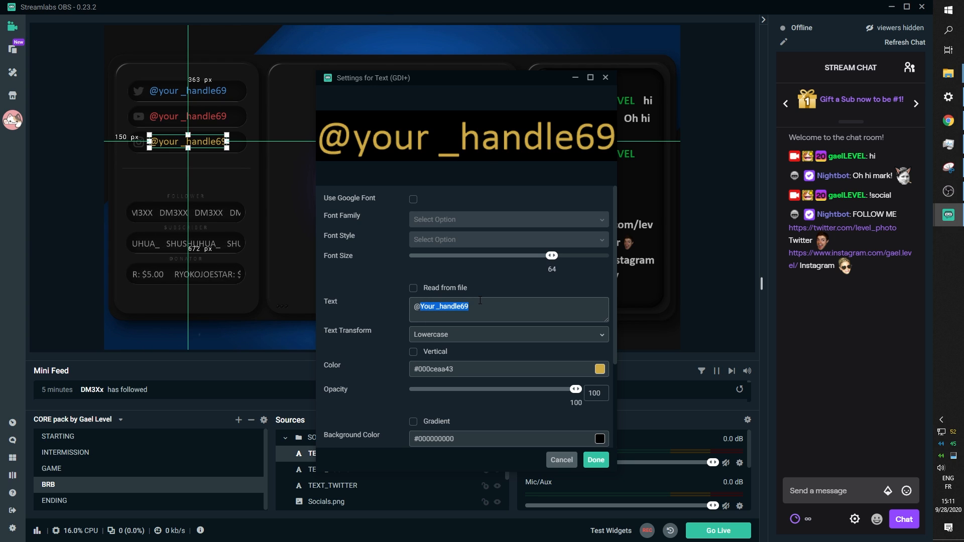
pyautogui.write('@gael.level')
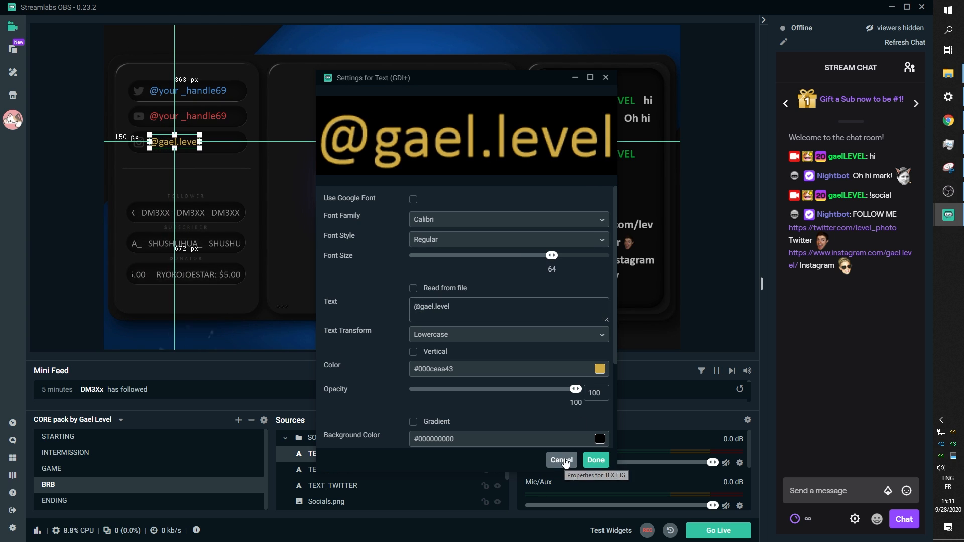
pyautogui.click(561, 460)
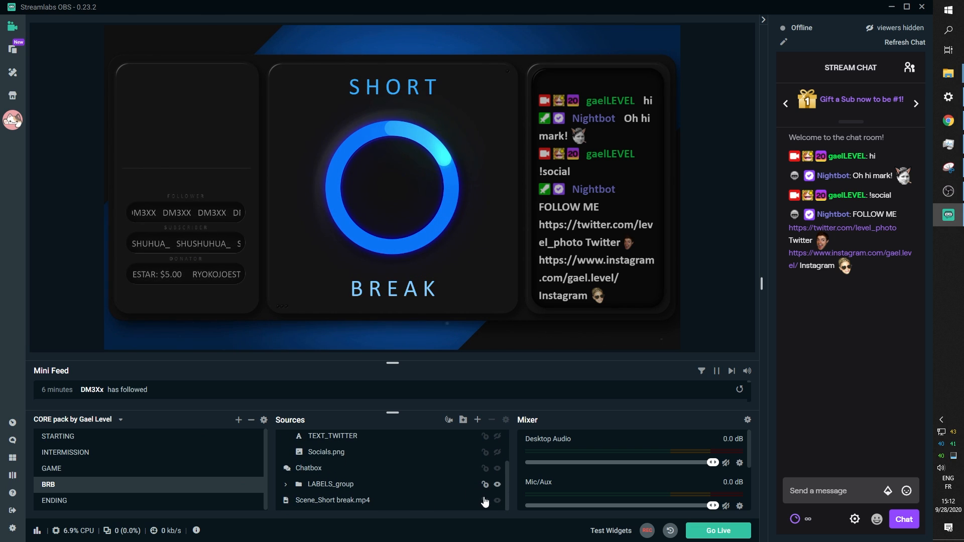
# Toggle the Short Break labels group's visibility, then switch to the Stream Ending scene
pyautogui.click(330, 483)
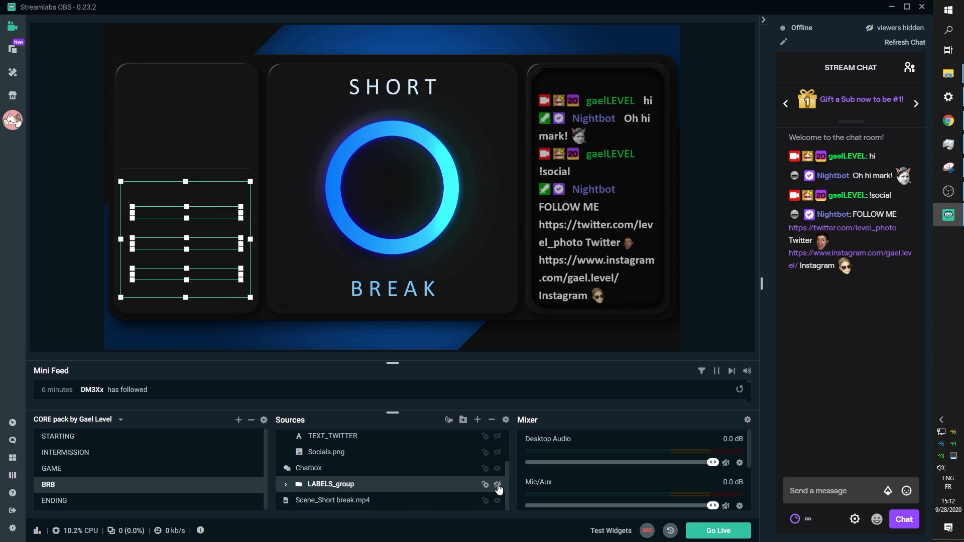
pyautogui.click(498, 484)
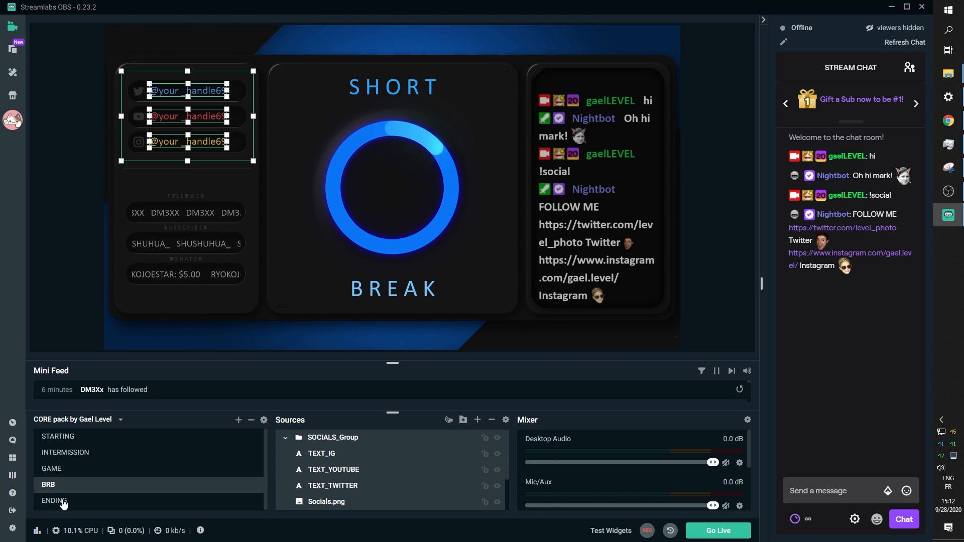
pyautogui.click(54, 500)
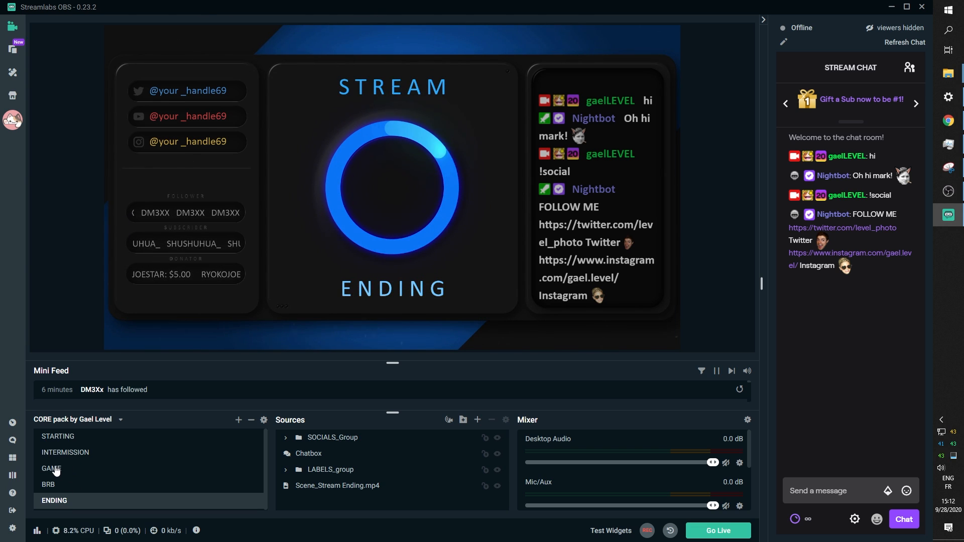
# Switch back to the INTERMISSION scene
pyautogui.click(65, 451)
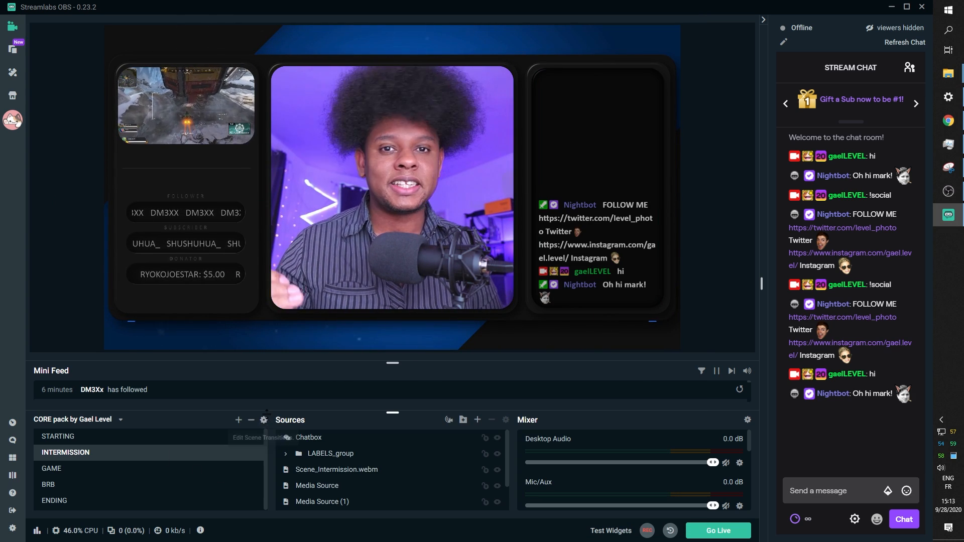
pyautogui.moveTo(263, 419)
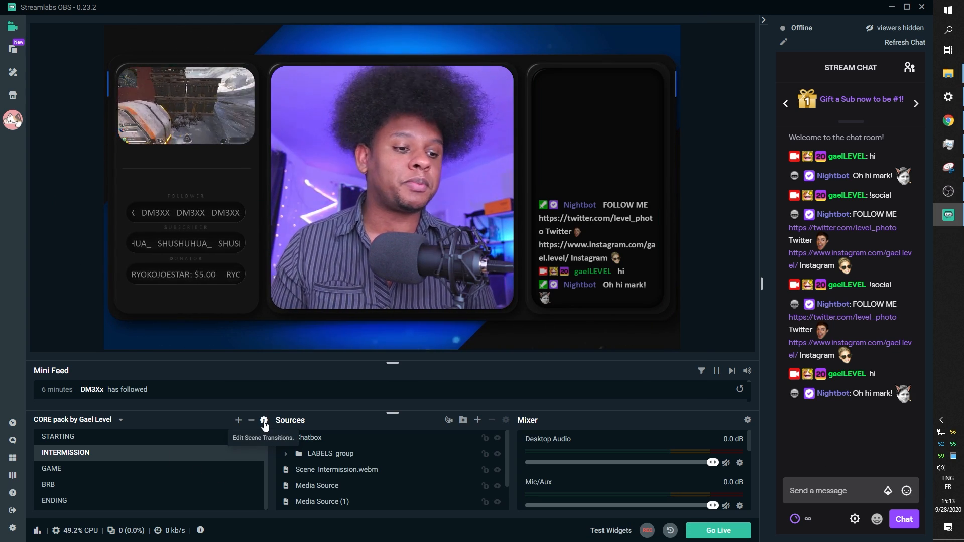
# Make the global transition a Stinger using the CORE pack video with a 1200 ms transition point
pyautogui.click(264, 420)
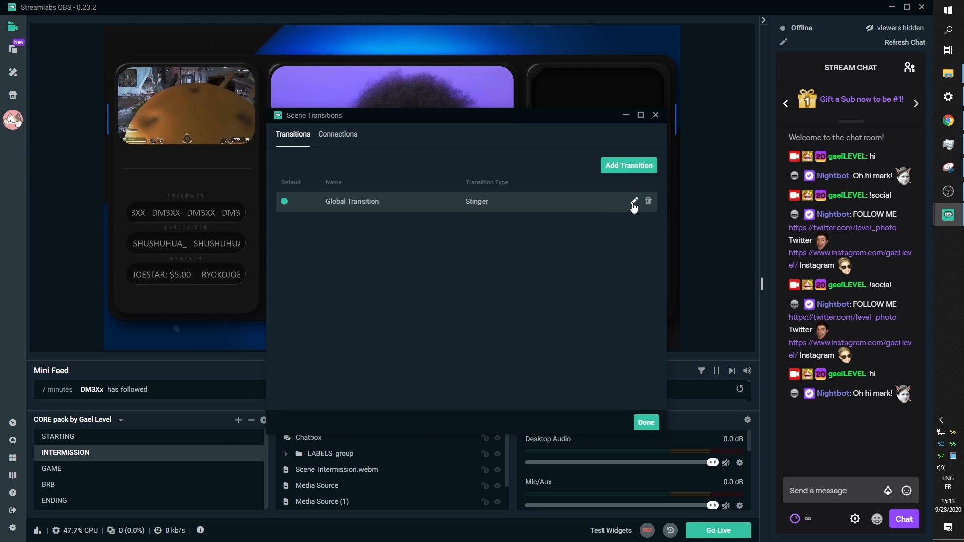
pyautogui.click(634, 201)
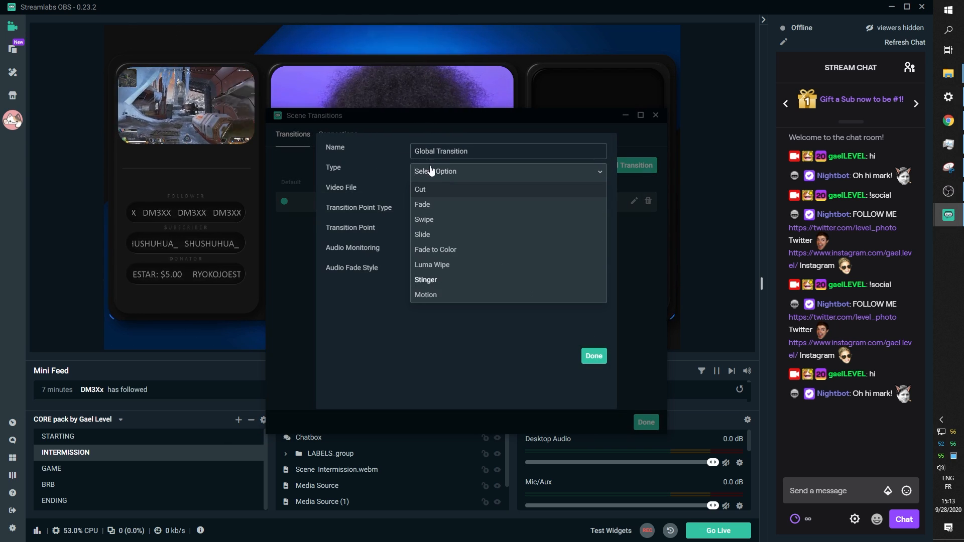
pyautogui.click(425, 280)
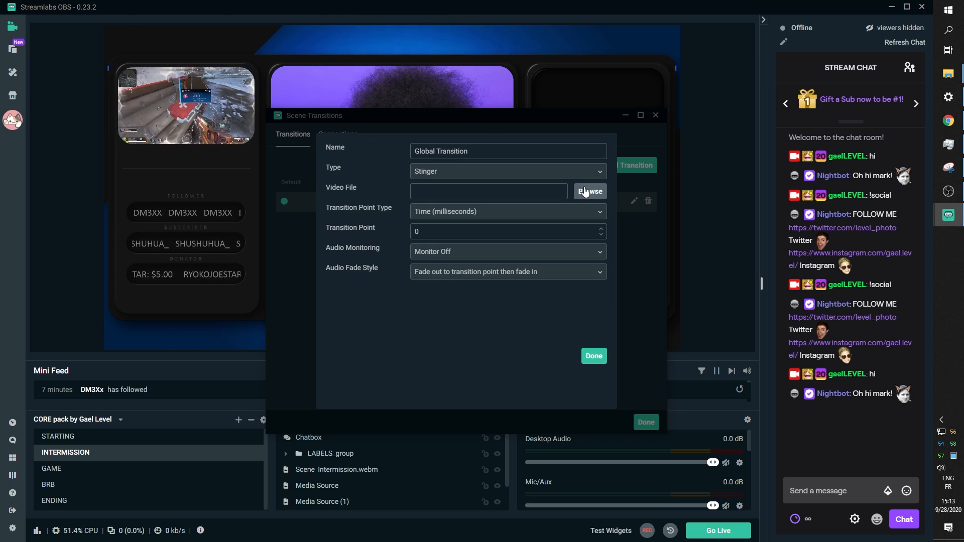
pyautogui.click(589, 191)
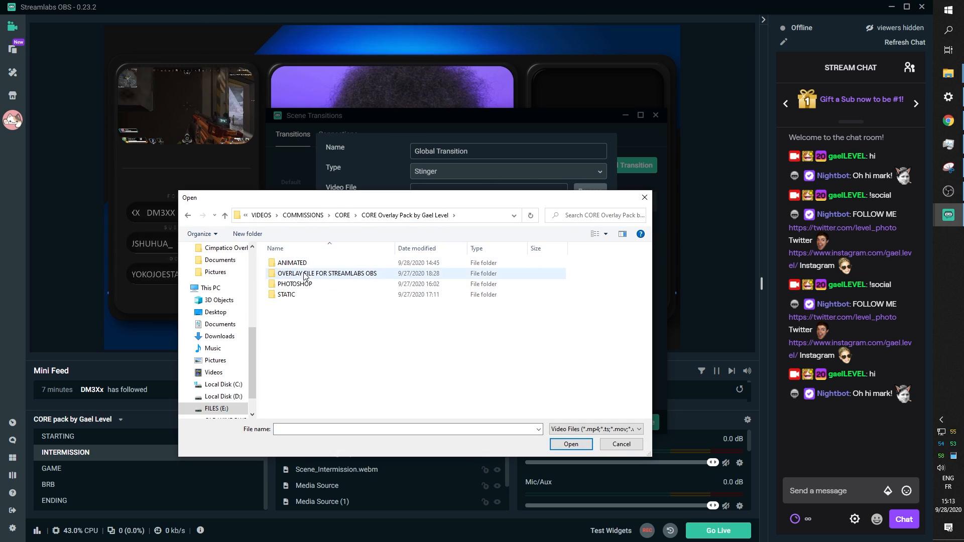
pyautogui.doubleClick(290, 262)
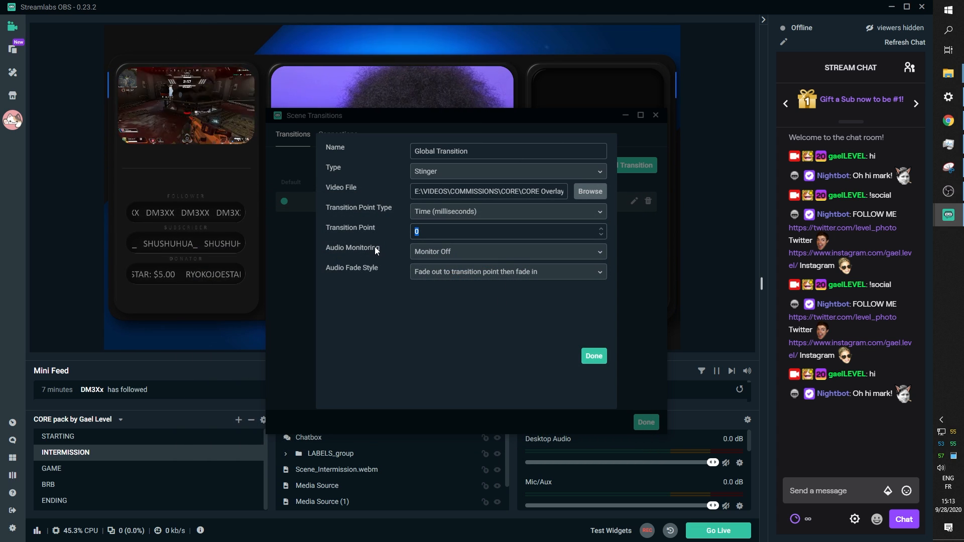
pyautogui.write('1200')
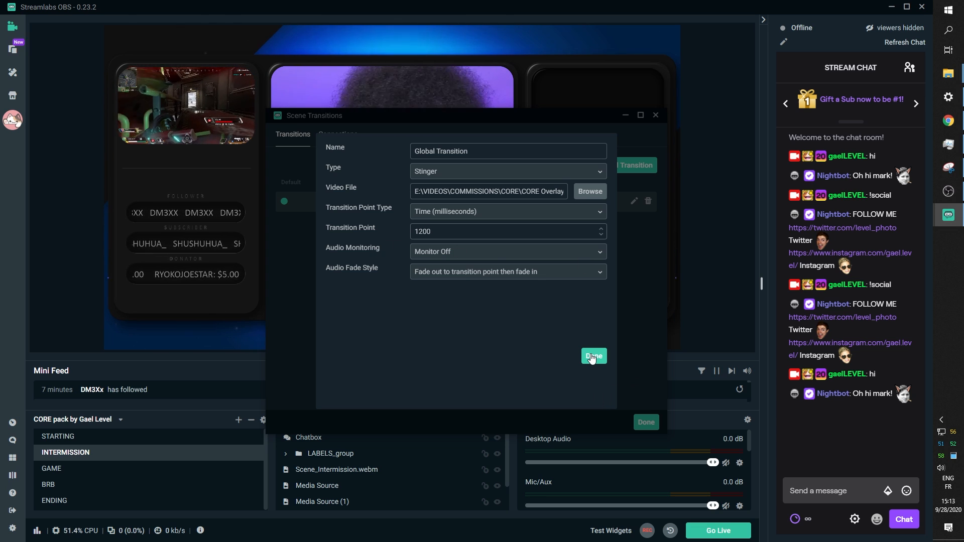
pyautogui.click(594, 356)
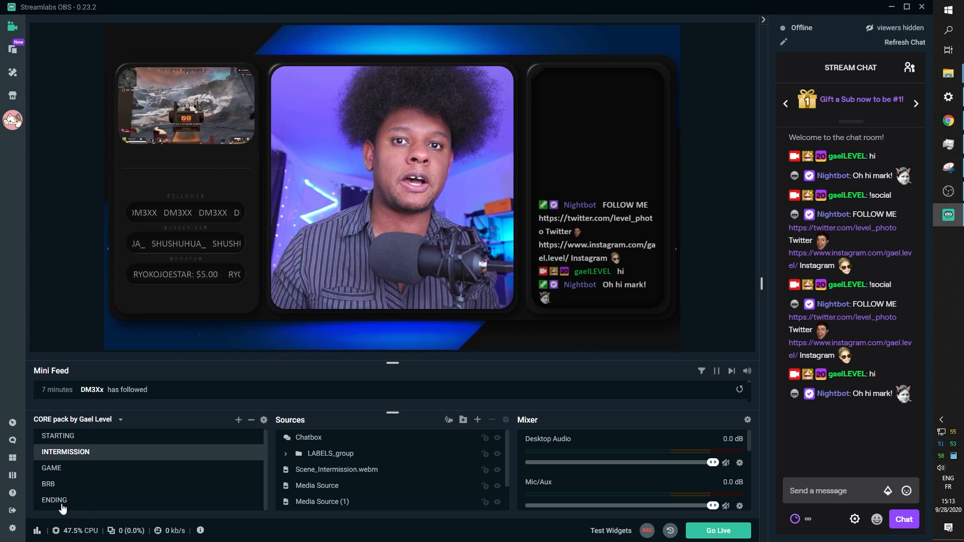
# Test the stinger by switching to the GAME scene, then to STARTING
pyautogui.click(52, 468)
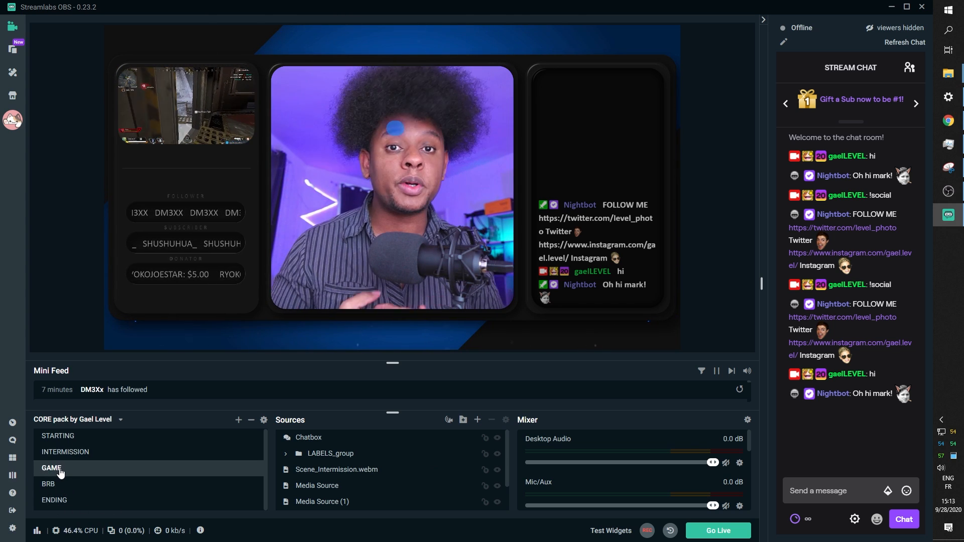
pyautogui.click(52, 467)
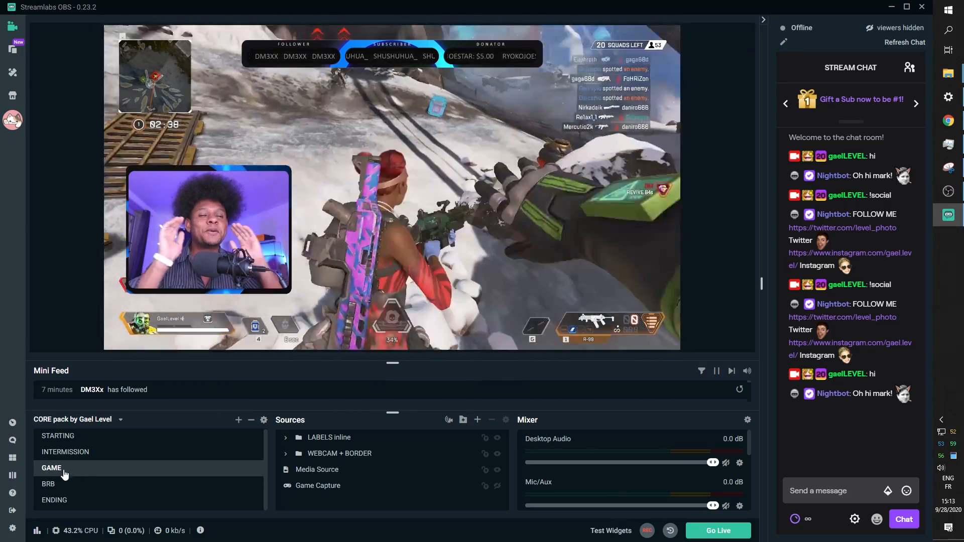
pyautogui.click(58, 436)
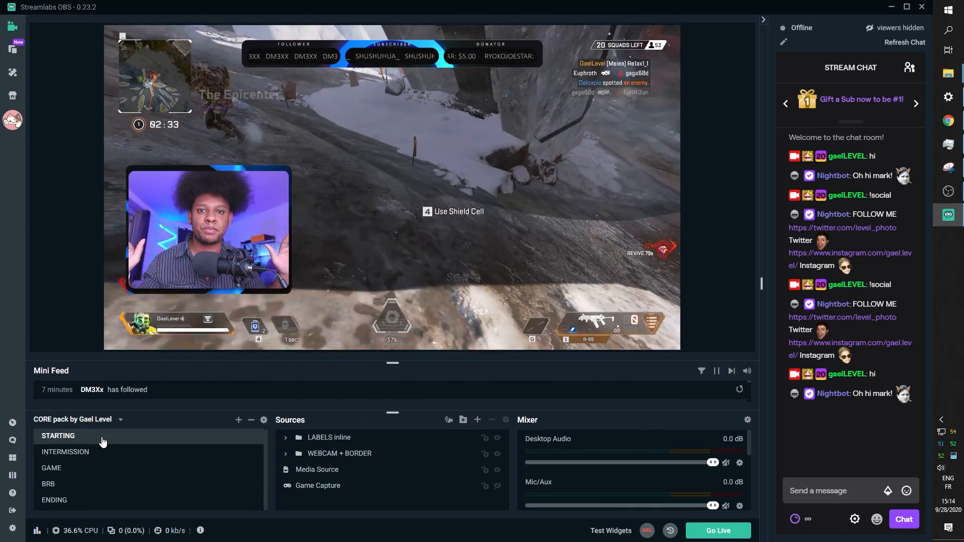
pyautogui.click(58, 436)
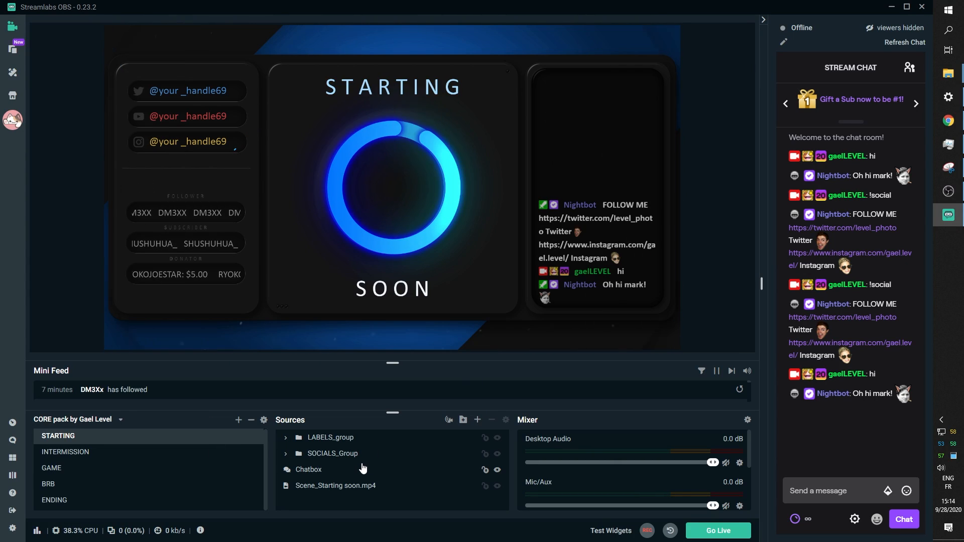
# Add a Color Correction filter to the Scene_Starting soon.mp4 video source
pyautogui.click(336, 485)
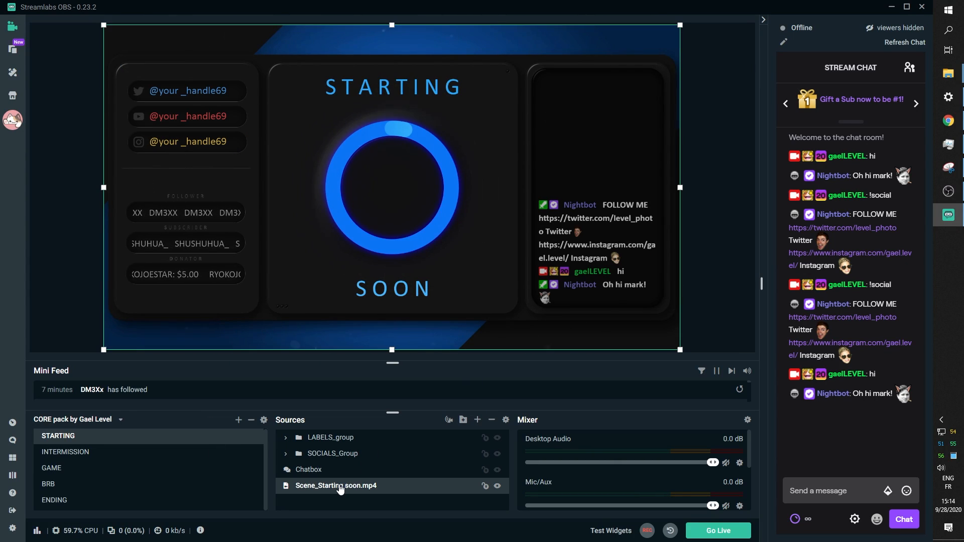
pyautogui.rightClick(336, 485)
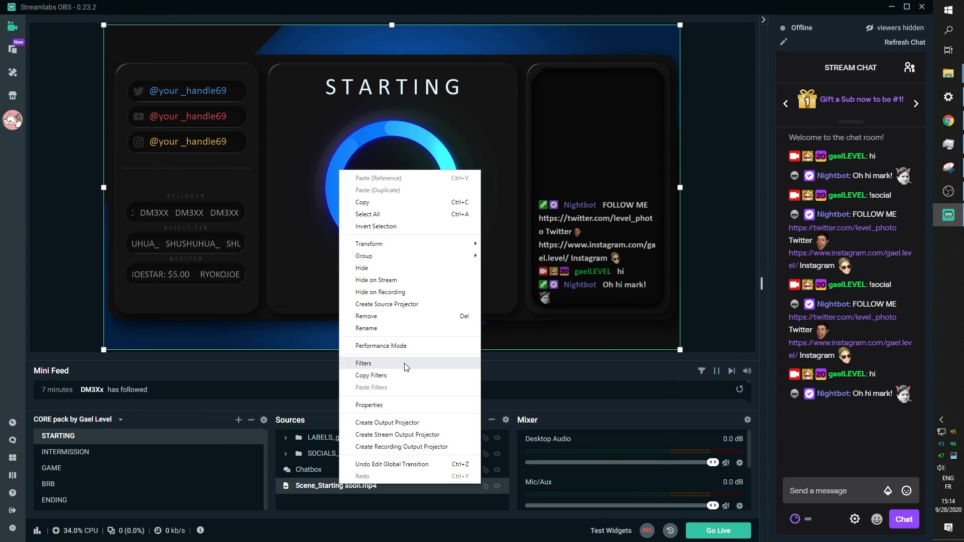
pyautogui.click(363, 363)
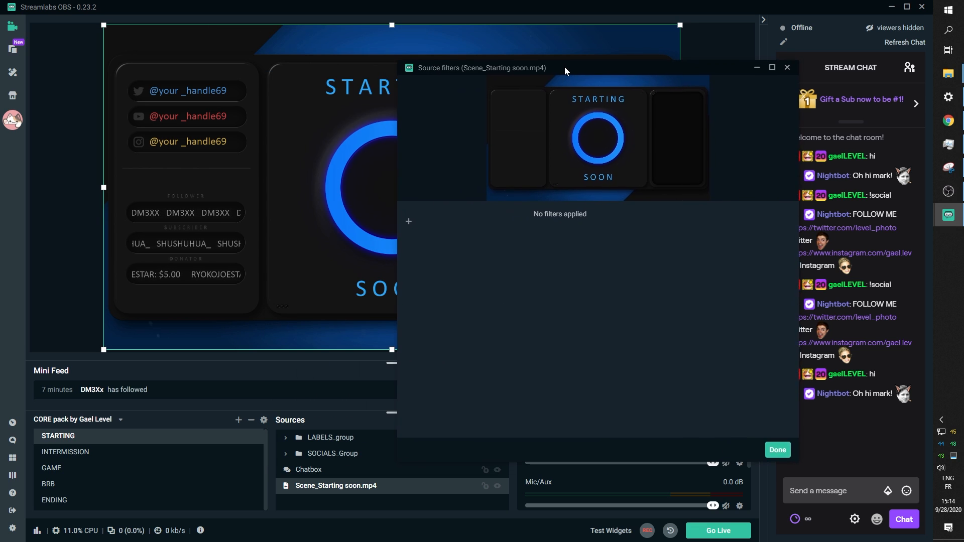
pyautogui.moveTo(483, 68); pyautogui.dragTo(578, 65)
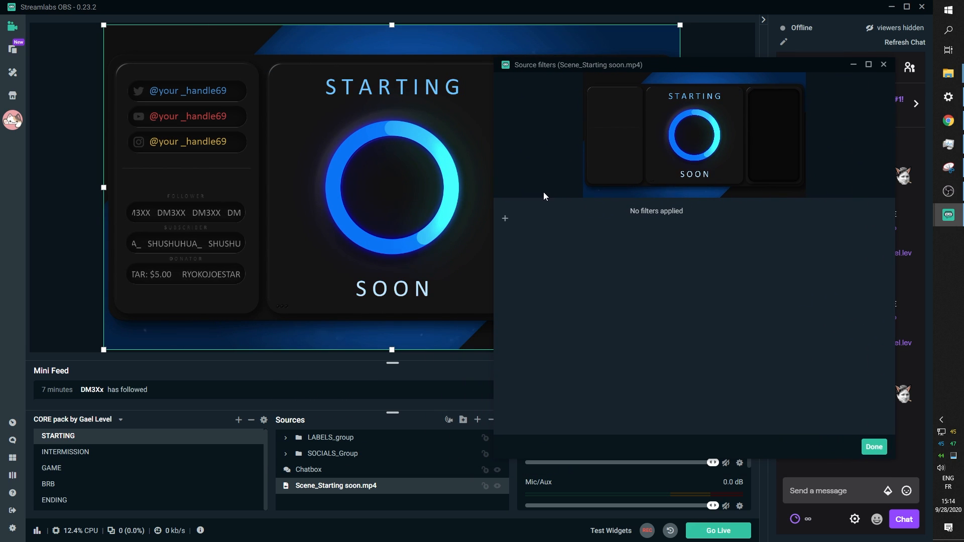
pyautogui.click(504, 219)
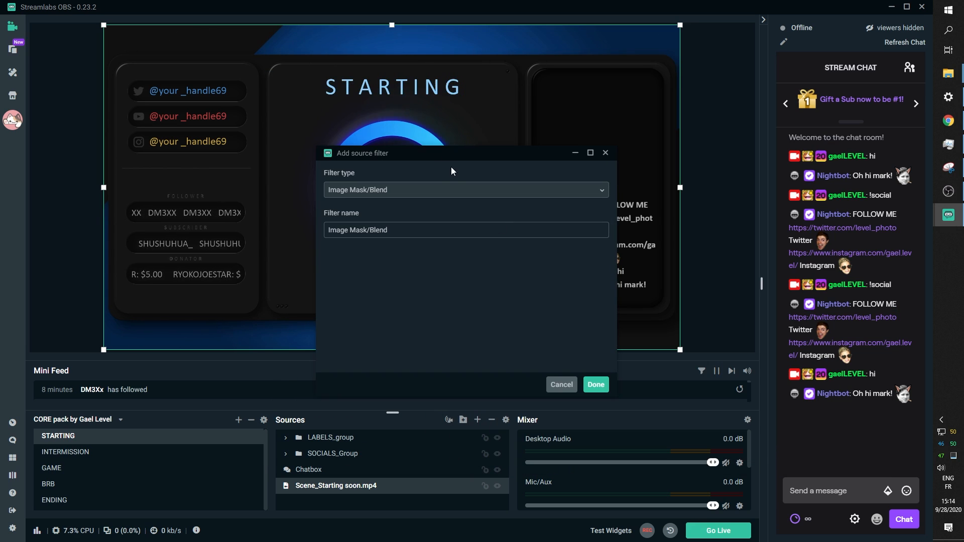
pyautogui.click(465, 189)
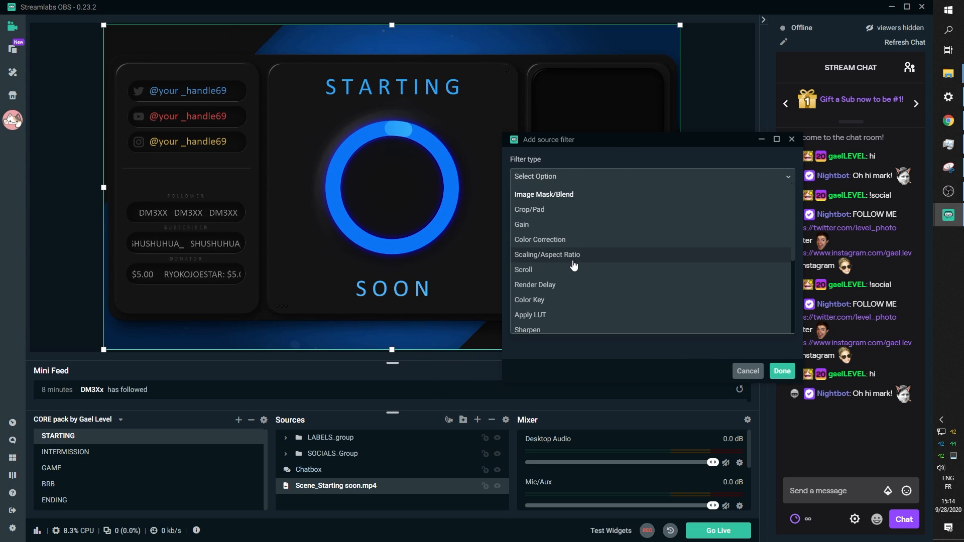
pyautogui.click(539, 239)
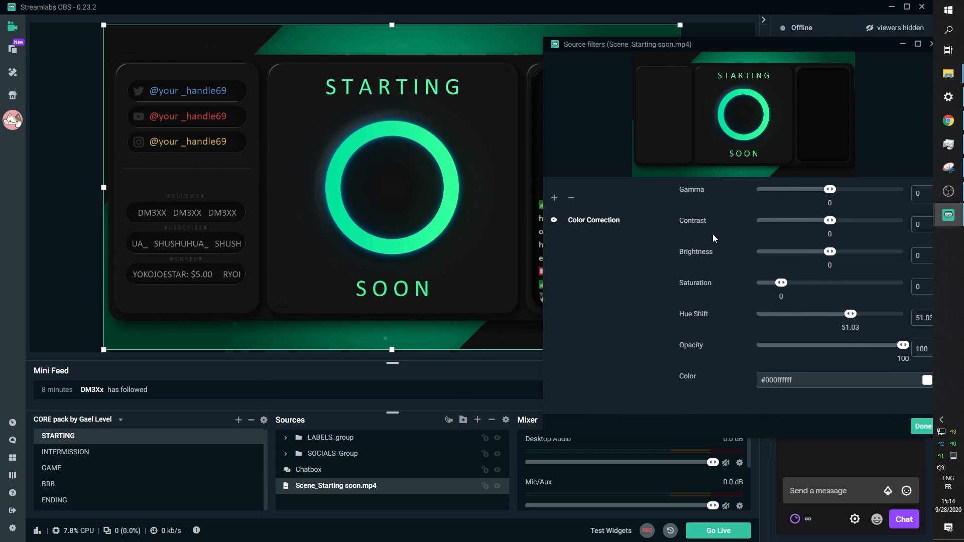
# Try different Saturation and Hue Shift values, then toggle the filter to compare colours
pyautogui.moveTo(782, 282); pyautogui.dragTo(818, 282)
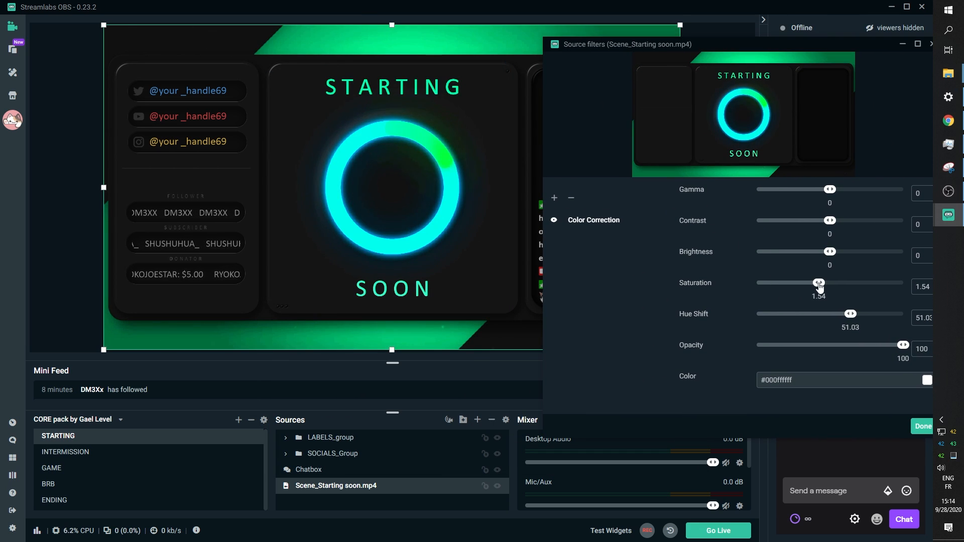
pyautogui.moveTo(818, 283); pyautogui.dragTo(871, 282)
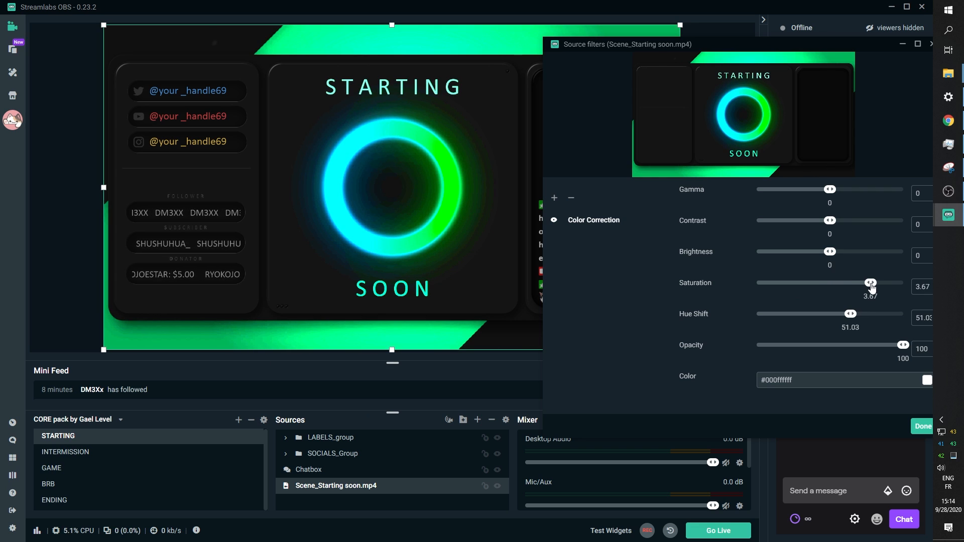
pyautogui.moveTo(870, 282); pyautogui.dragTo(793, 282)
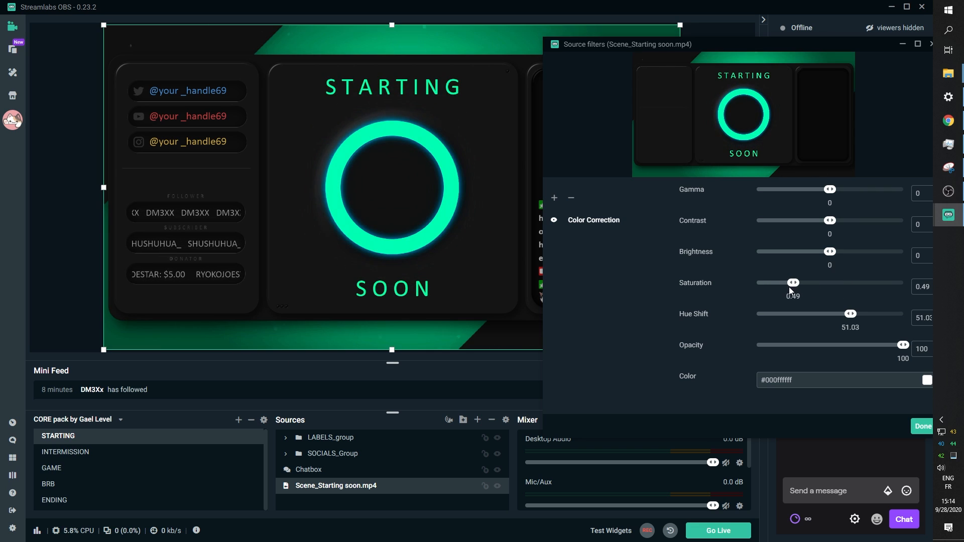
pyautogui.moveTo(793, 282); pyautogui.dragTo(785, 282)
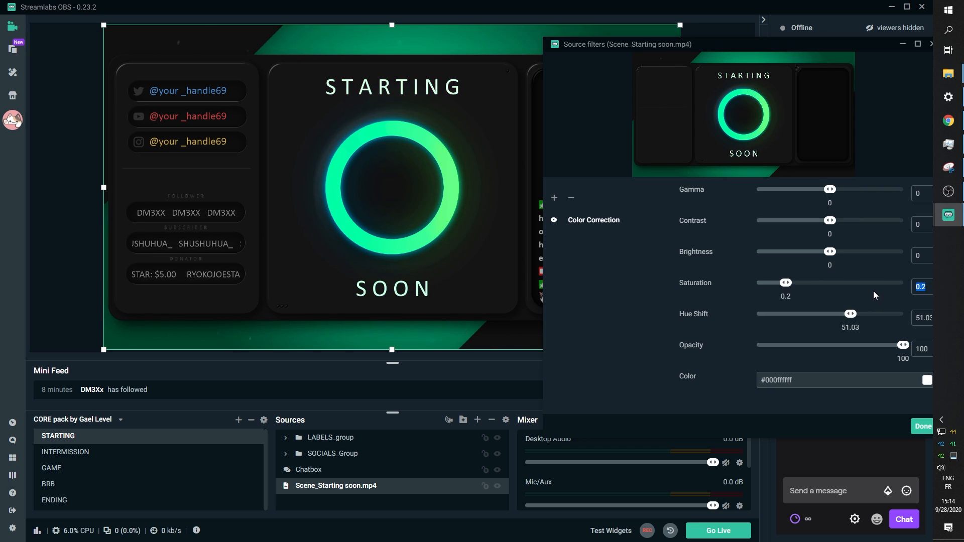
pyautogui.moveTo(851, 313); pyautogui.dragTo(786, 313)
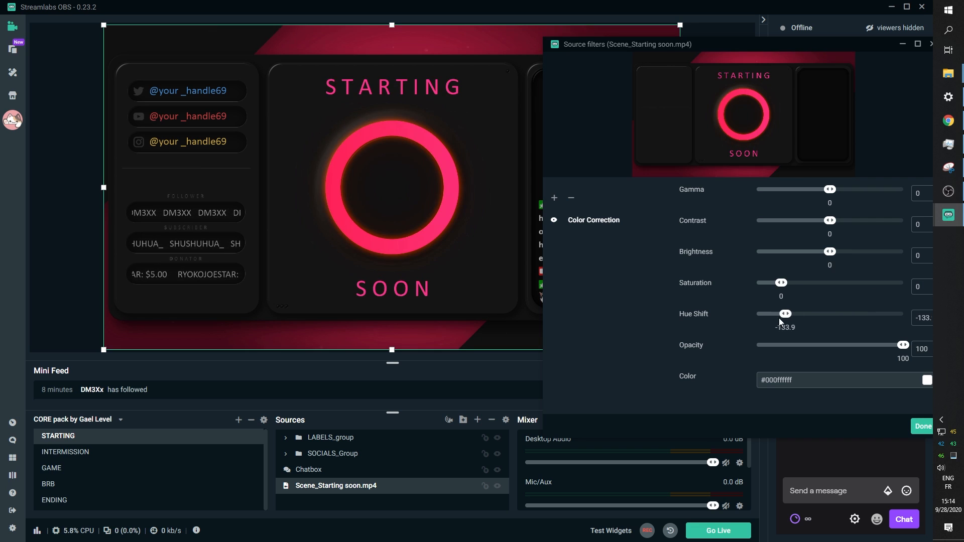
pyautogui.moveTo(785, 313); pyautogui.dragTo(887, 313)
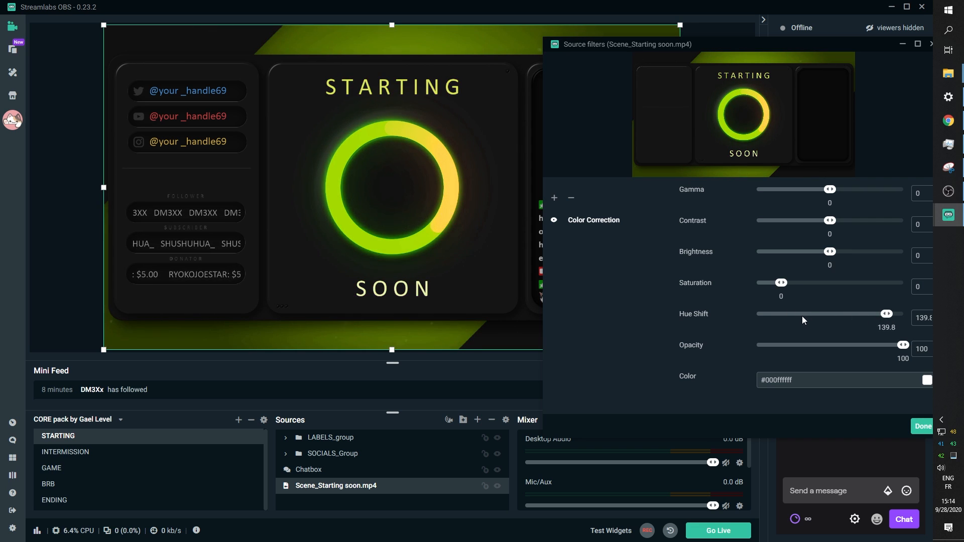
pyautogui.moveTo(886, 313); pyautogui.dragTo(783, 313)
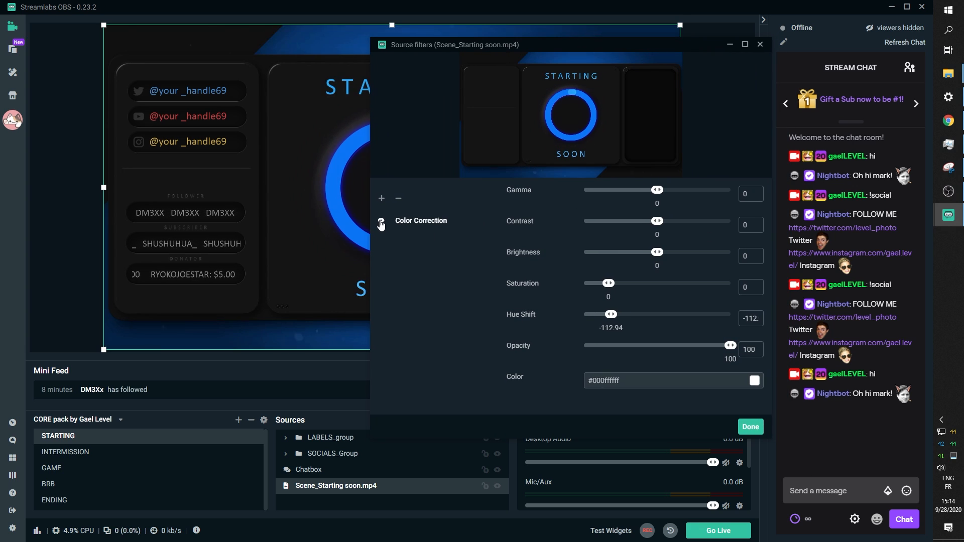
pyautogui.click(750, 427)
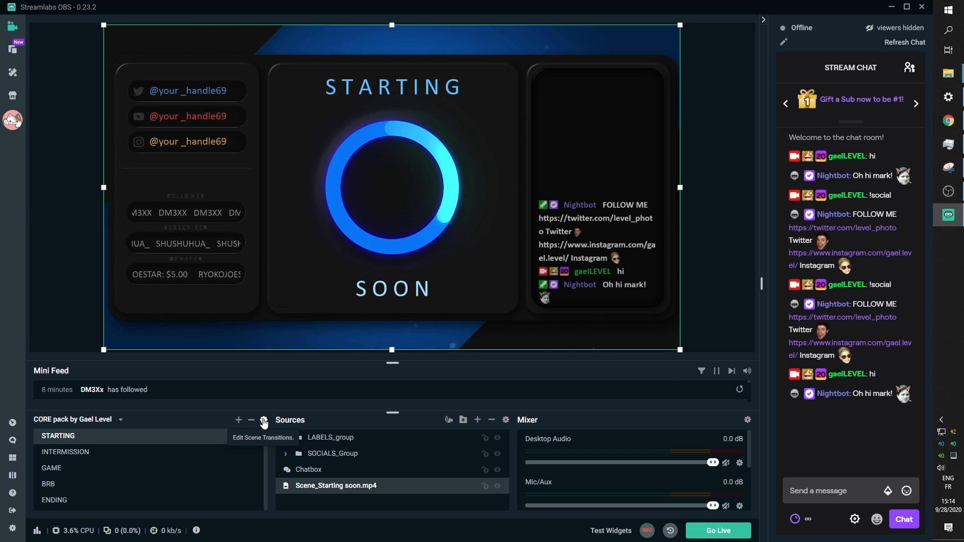
# Set the Stinger transition to Transition.webm at 1200 ms, then show the Intermission scene
pyautogui.click(262, 421)
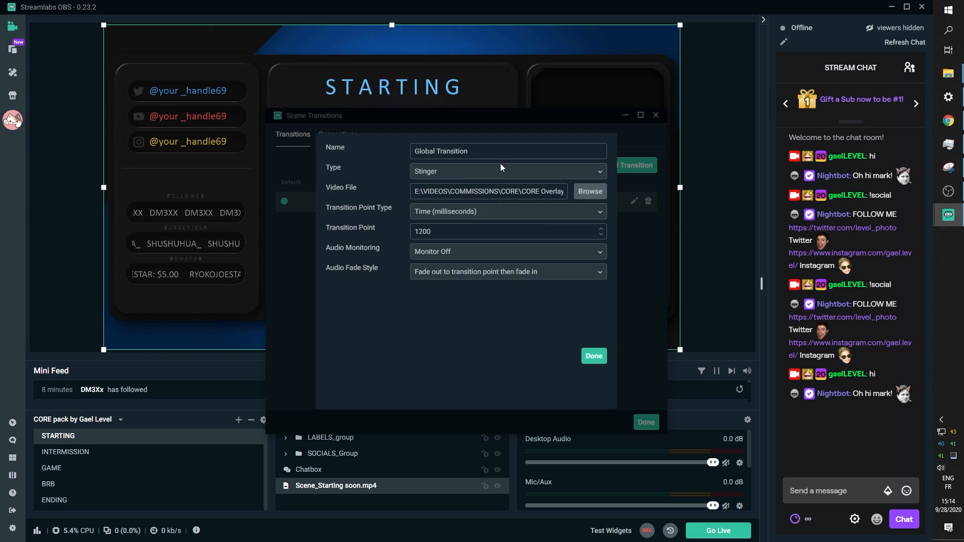
pyautogui.click(588, 192)
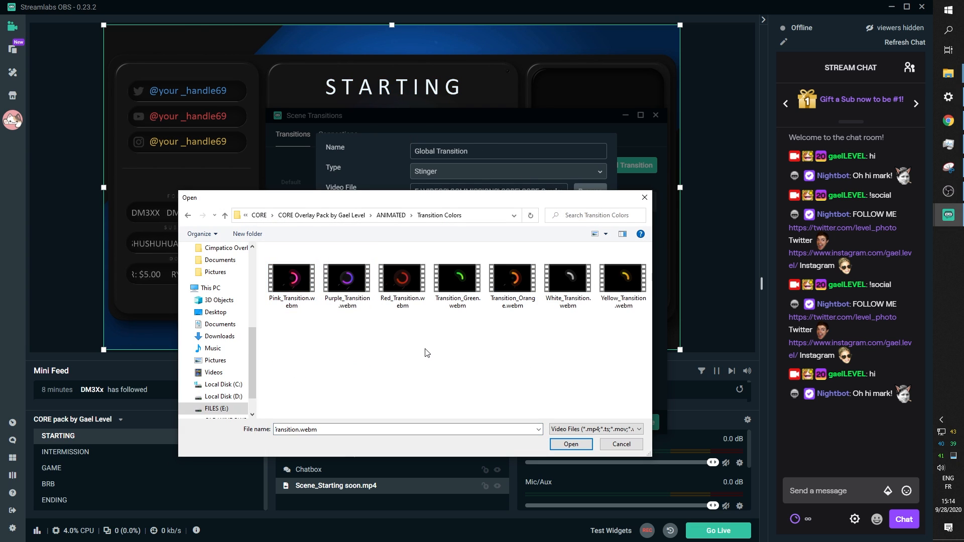
pyautogui.click(569, 444)
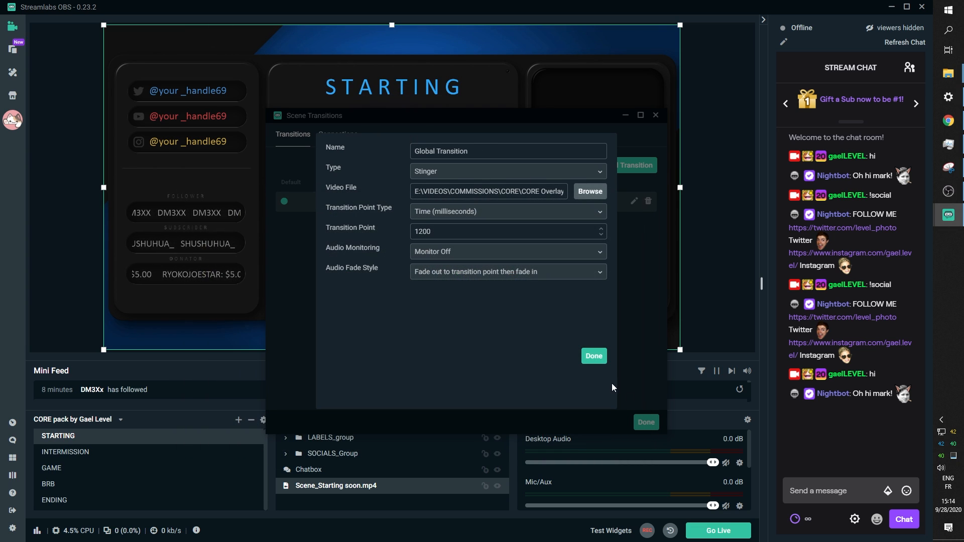
pyautogui.click(592, 355)
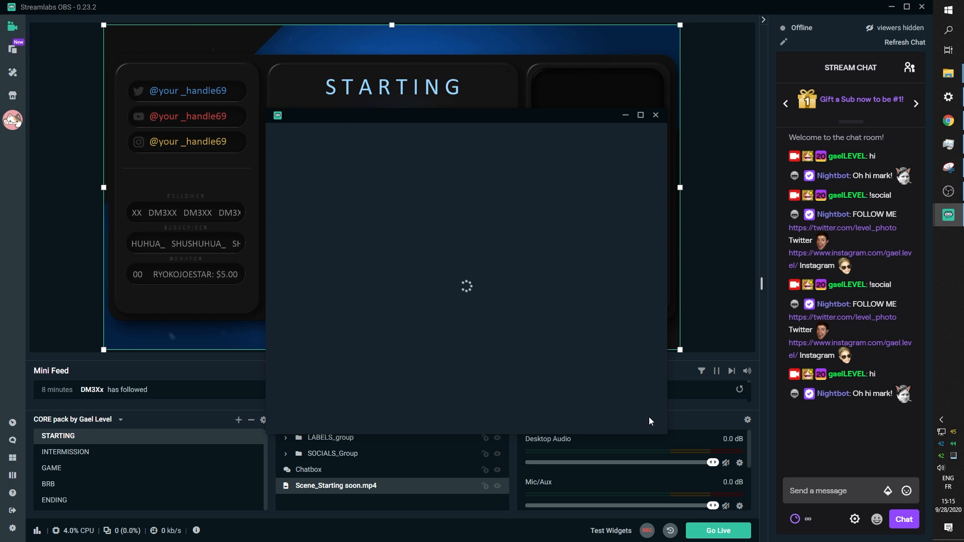
pyautogui.click(65, 452)
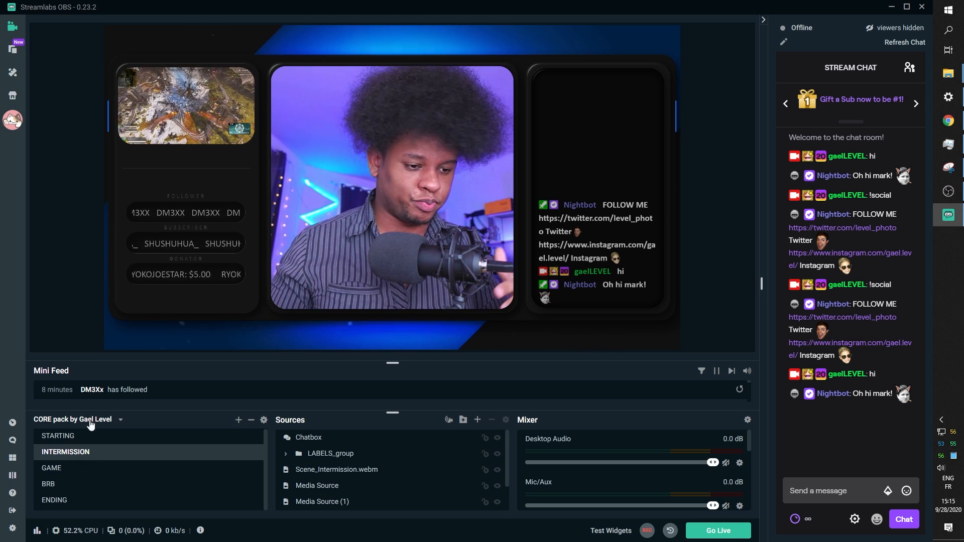
# Preview the ring stinger by switching scenes, landing on the empty scene
pyautogui.click(54, 500)
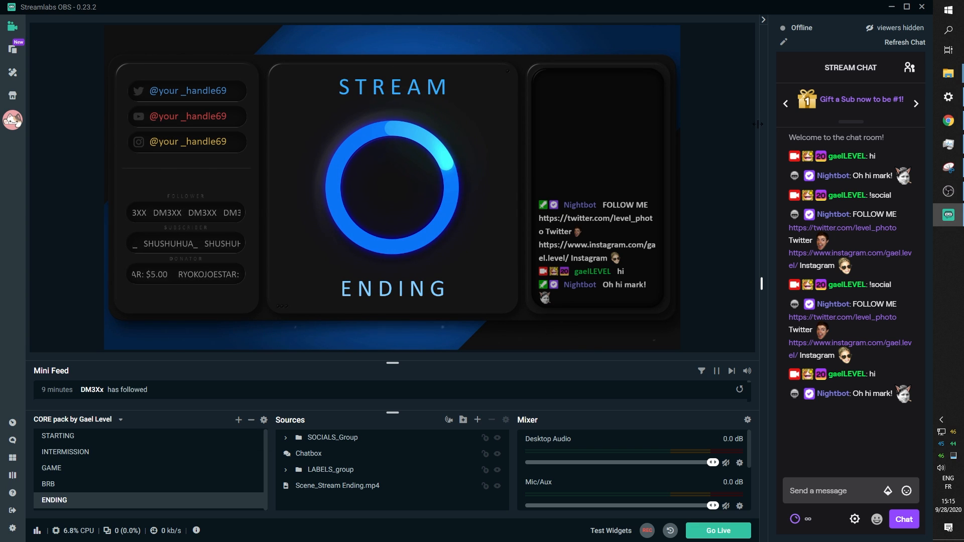
pyautogui.click(238, 419)
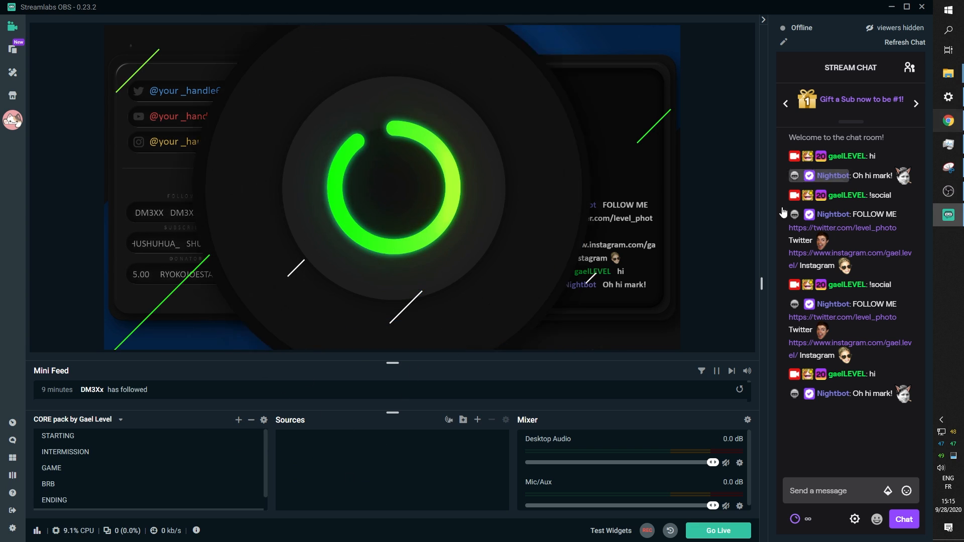
pyautogui.click(947, 73)
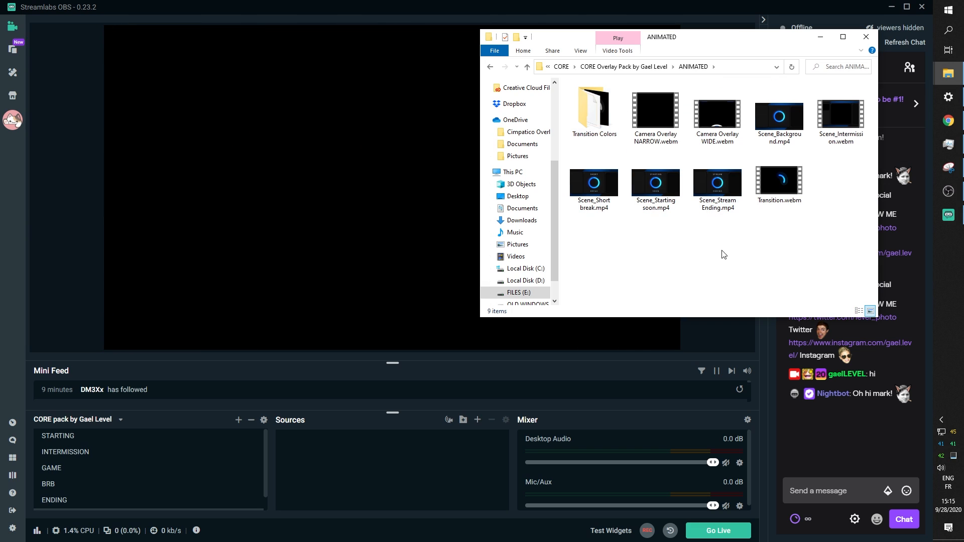
# Drag Scene_Background.mp4 from the ANIMATED folder into the empty scene's sources
pyautogui.click(840, 115)
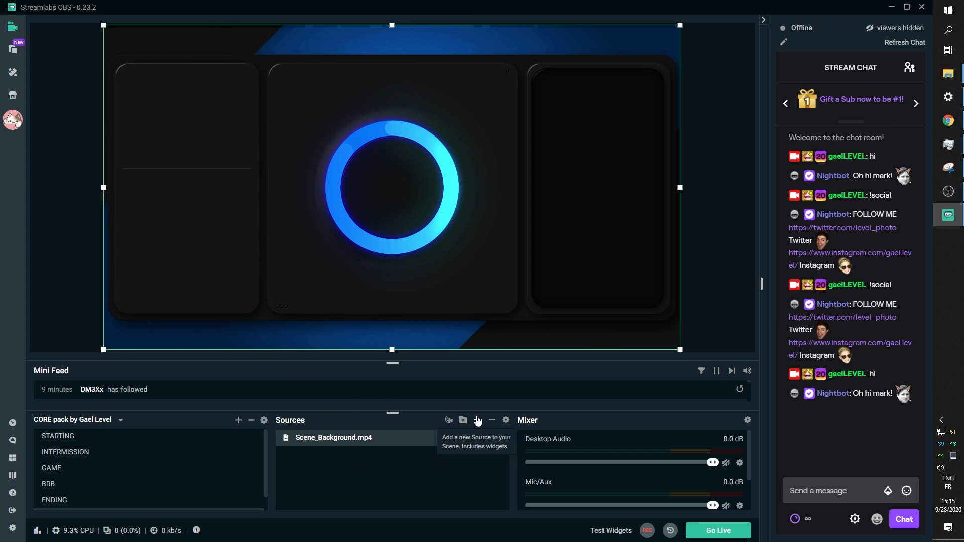
# Add a new Text (GDI+) source reading 'LE STREAM'
pyautogui.click(462, 422)
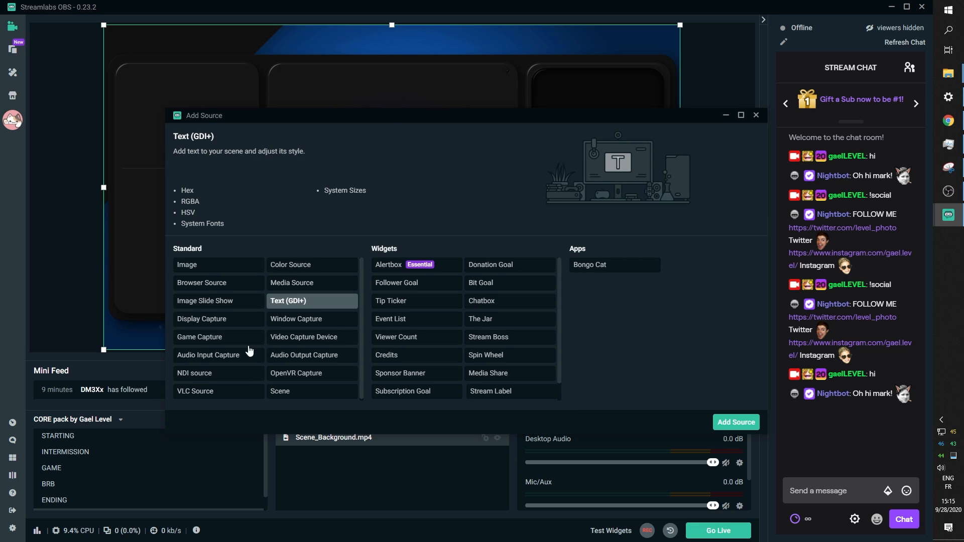
pyautogui.click(734, 421)
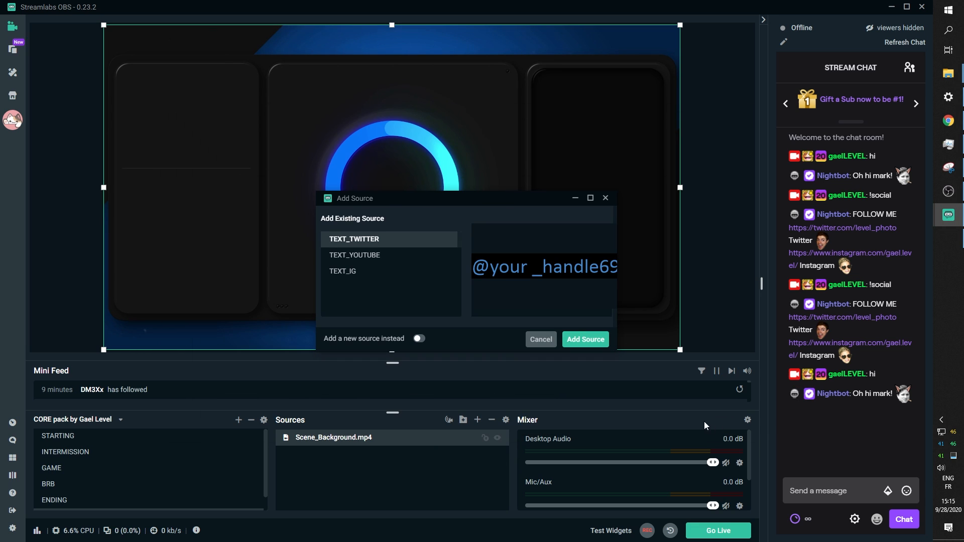
pyautogui.click(418, 338)
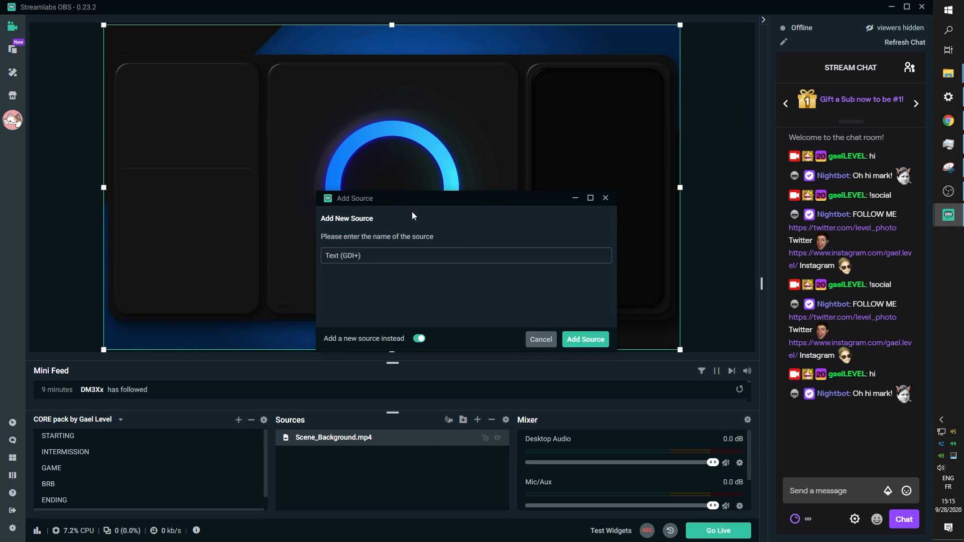
pyautogui.click(583, 338)
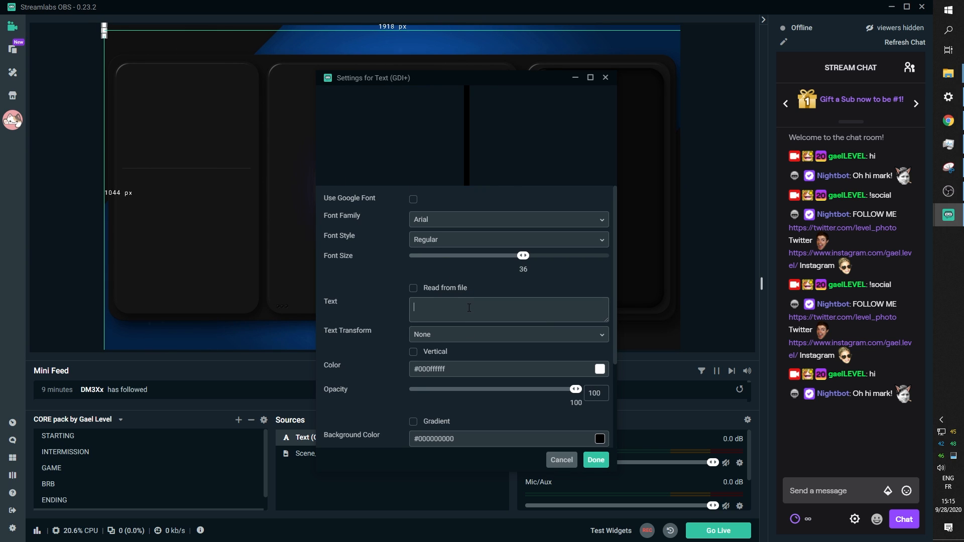
pyautogui.write('LE STREAM')
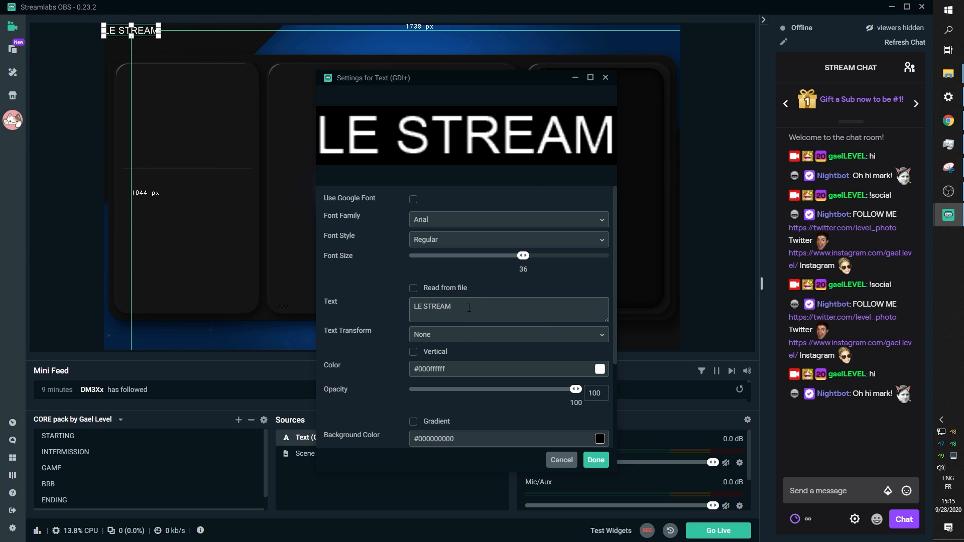
pyautogui.moveTo(472, 222)
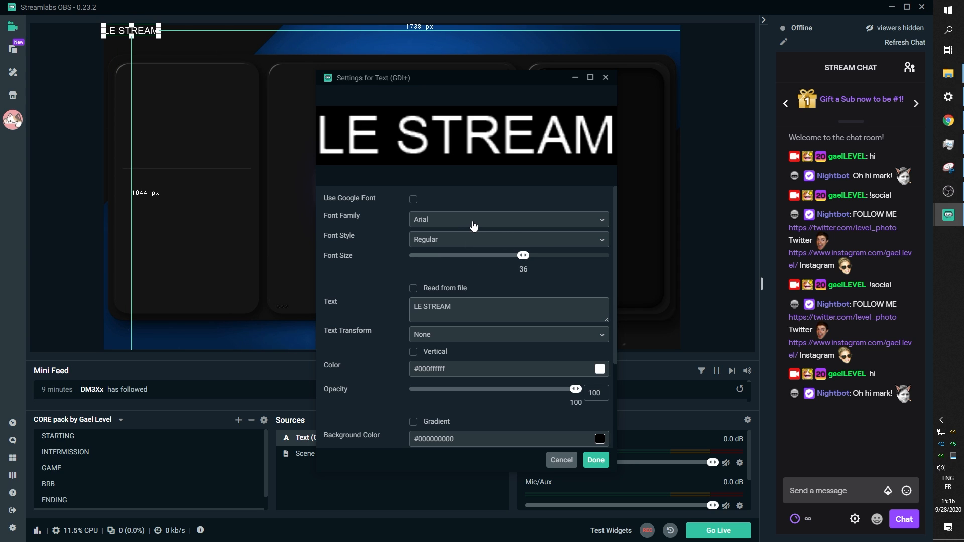
# Style the text as Calibri at size 96 with spaced-out letters
pyautogui.moveTo(523, 255); pyautogui.dragTo(549, 255)
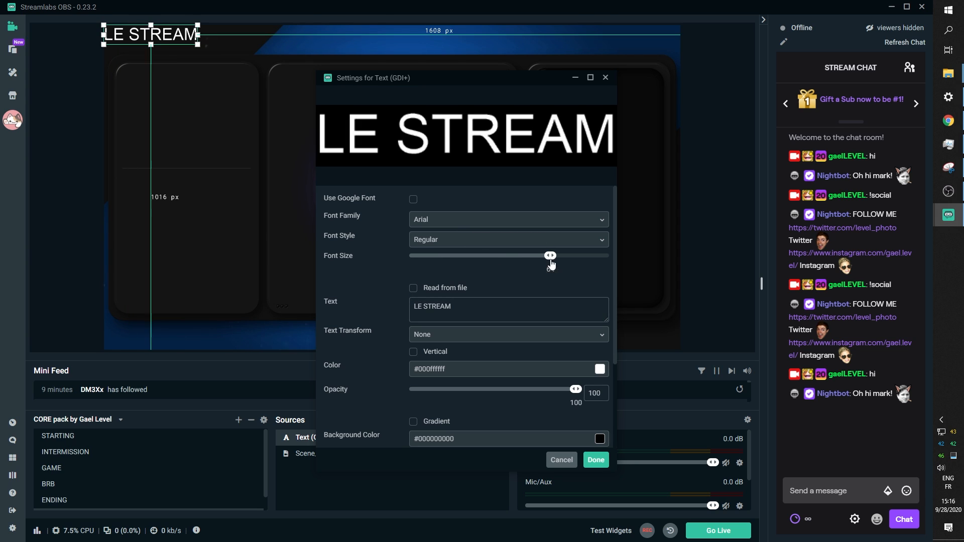
pyautogui.moveTo(550, 255); pyautogui.dragTo(566, 255)
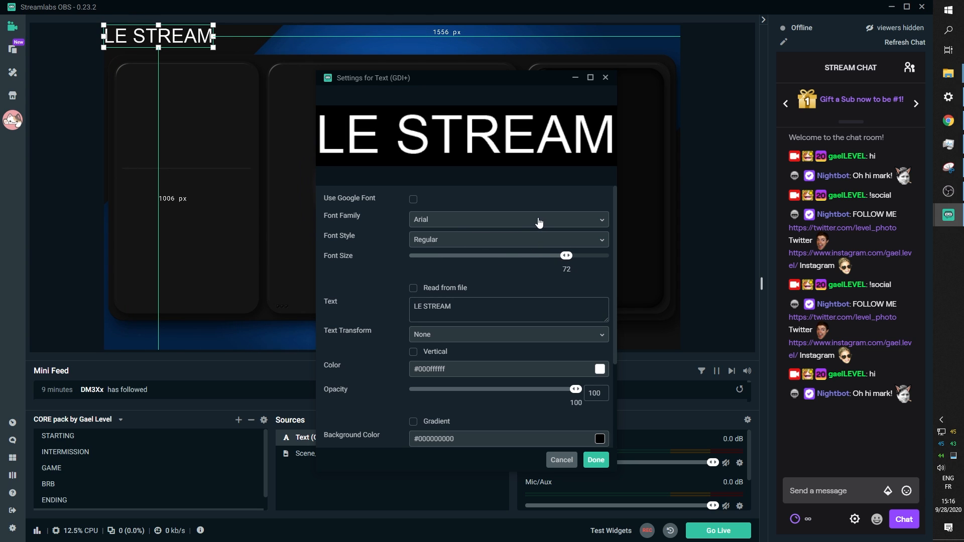
pyautogui.click(506, 219)
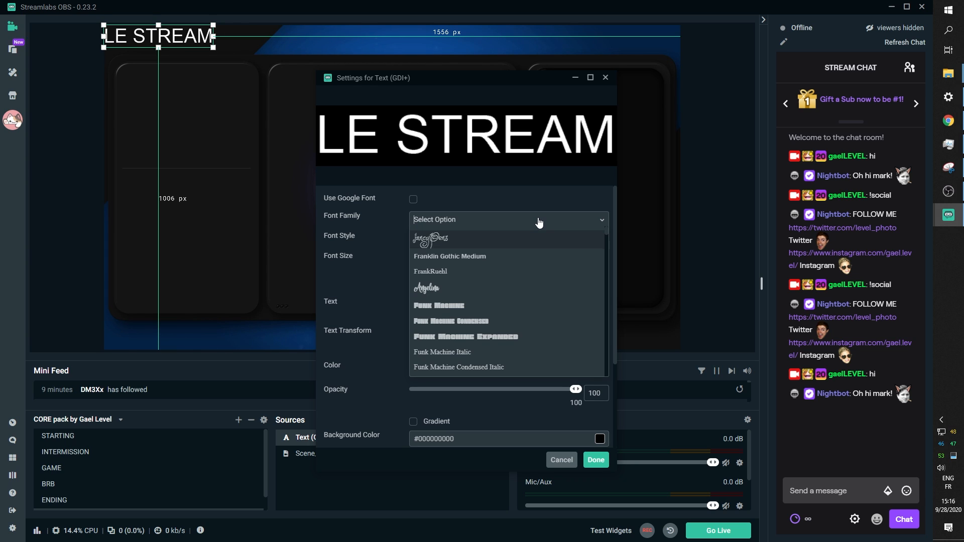
pyautogui.write('cali')
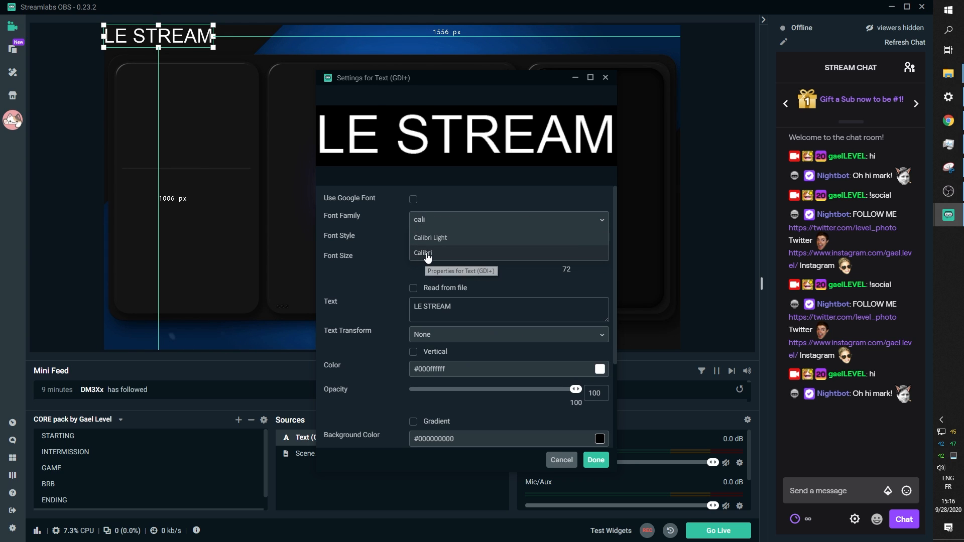
pyautogui.click(422, 253)
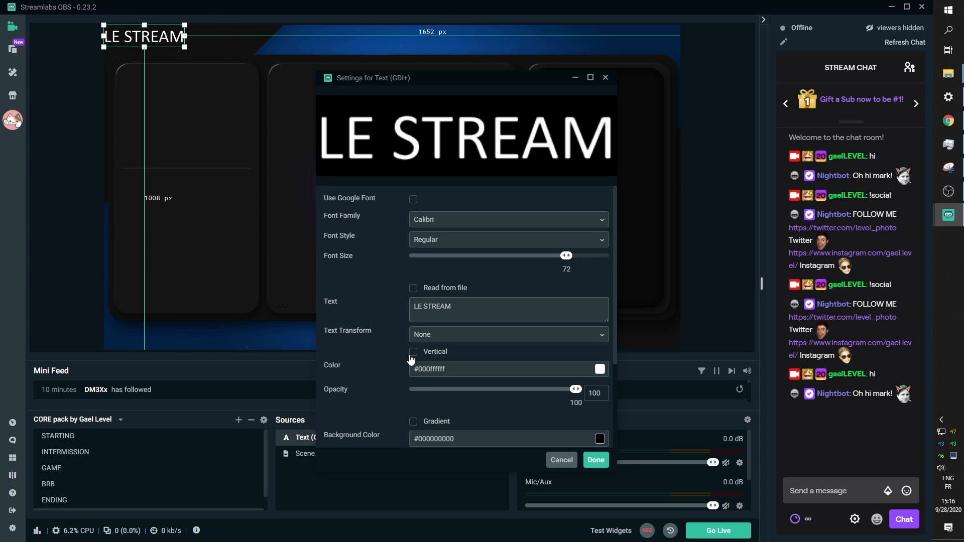
pyautogui.click(428, 306)
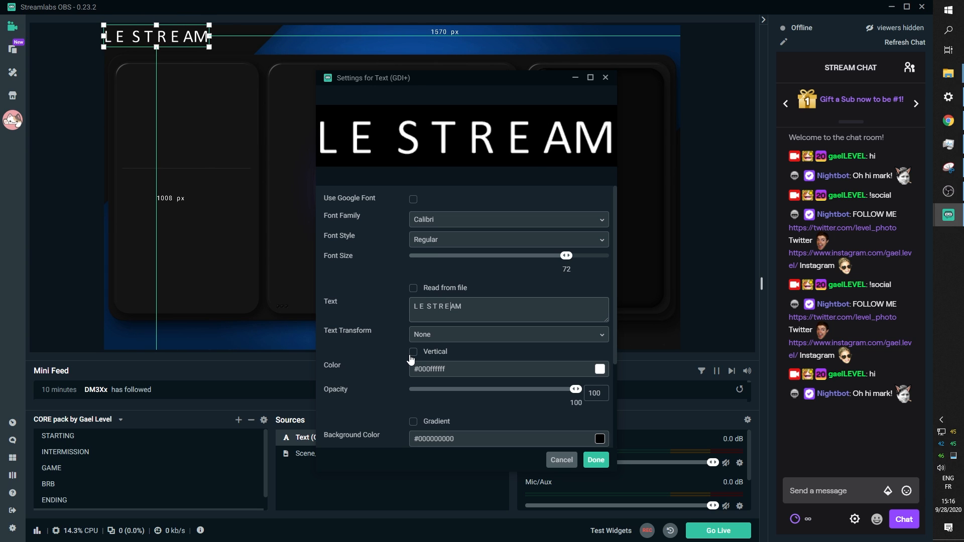
pyautogui.moveTo(566, 255); pyautogui.dragTo(577, 255)
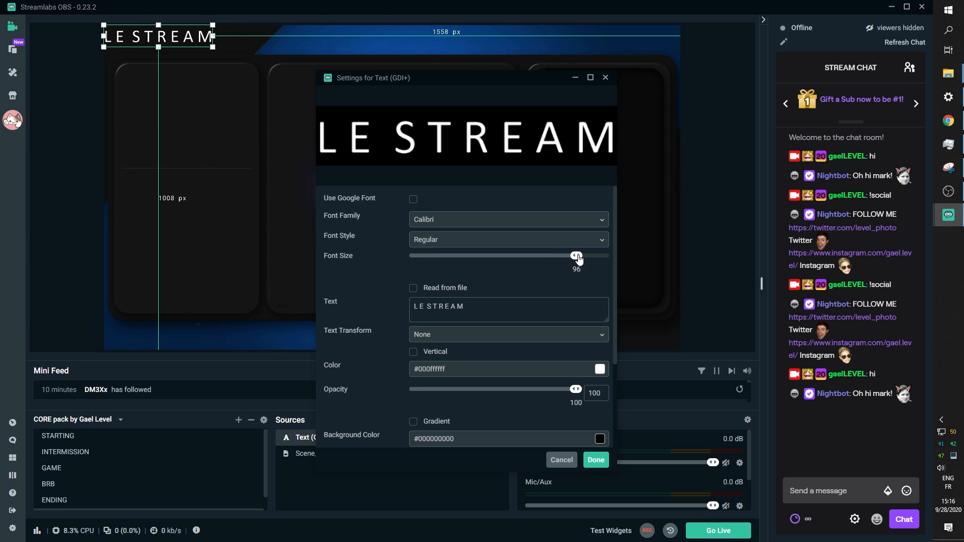
pyautogui.click(594, 460)
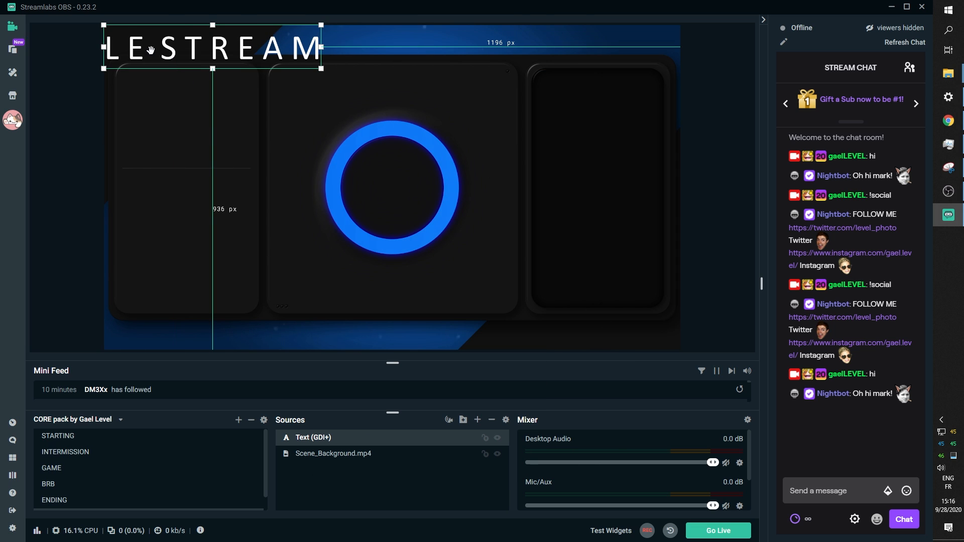
# Center LE STREAM above the ring and duplicate it as an uppercase second text
pyautogui.moveTo(211, 48); pyautogui.dragTo(393, 89)
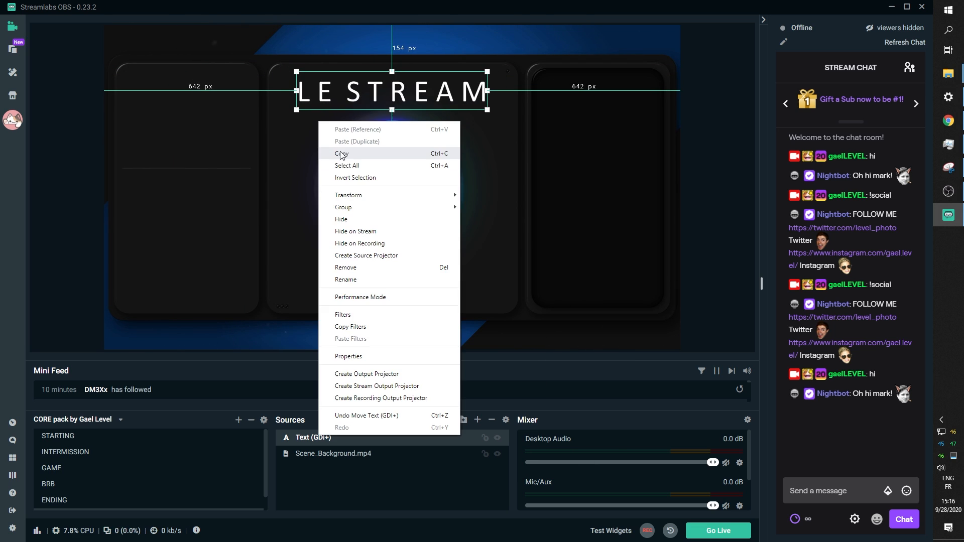
pyautogui.click(347, 355)
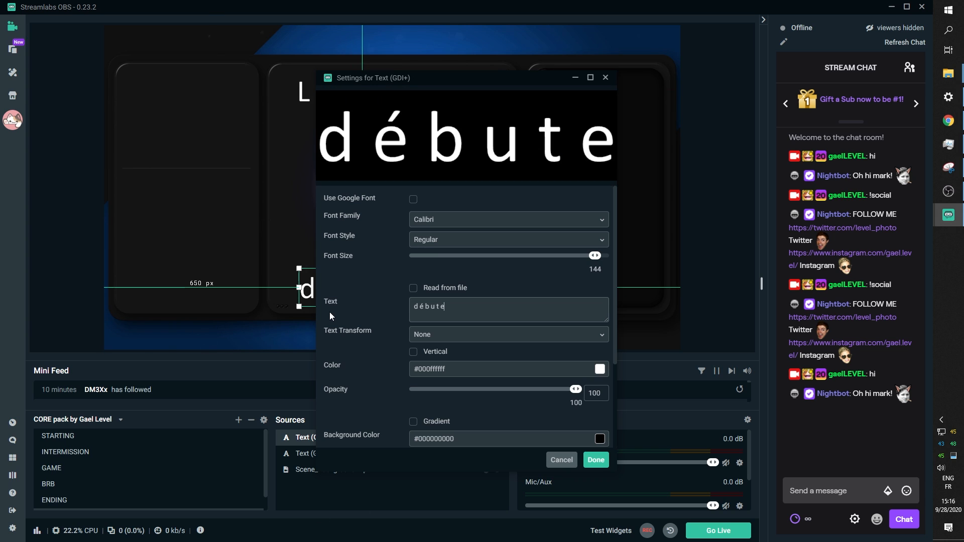
pyautogui.click(506, 334)
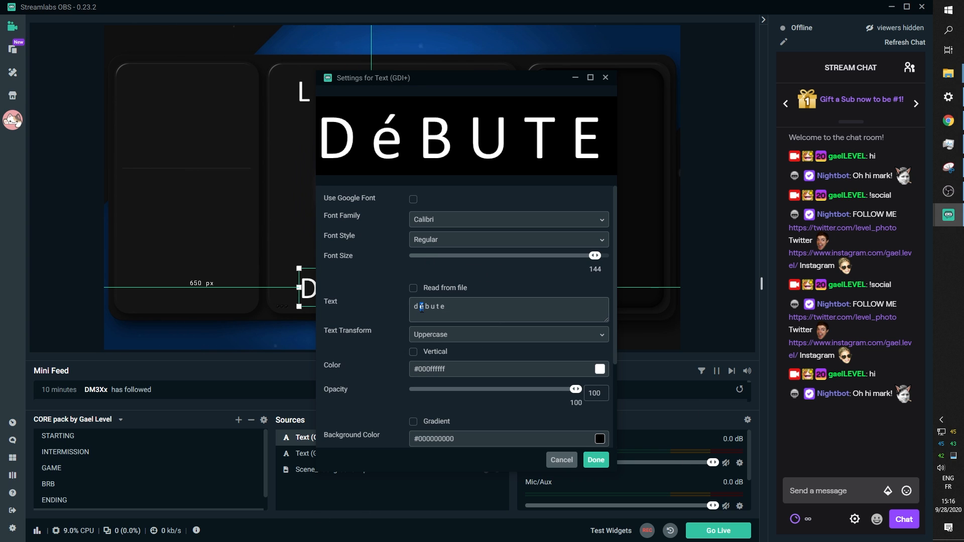
pyautogui.click(594, 459)
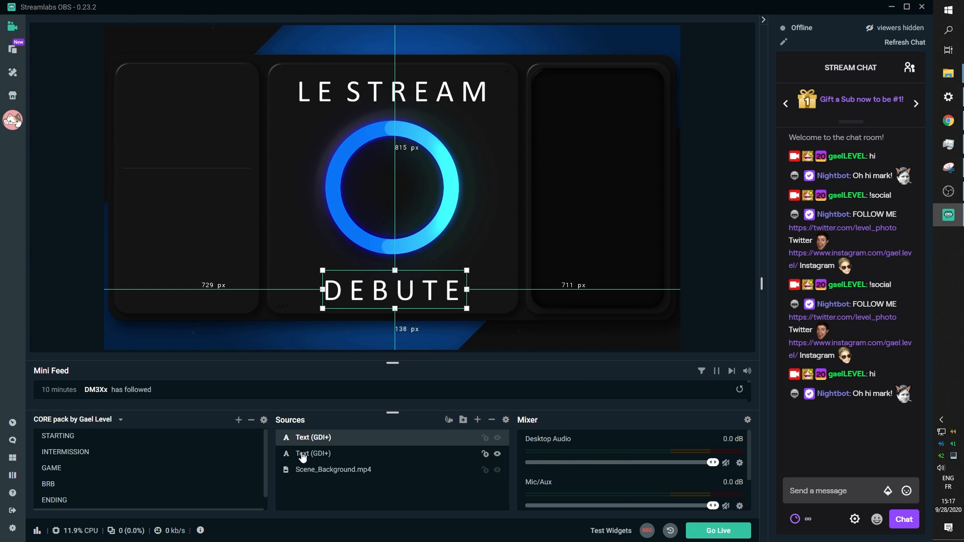
# Color the DEBUTE text light blue and show the STARTING scene
pyautogui.doubleClick(313, 454)
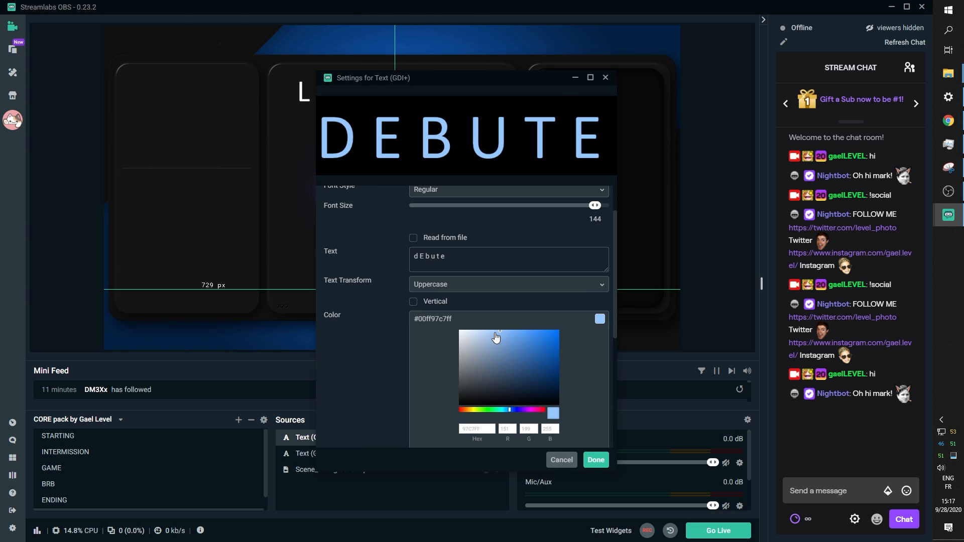
pyautogui.click(594, 459)
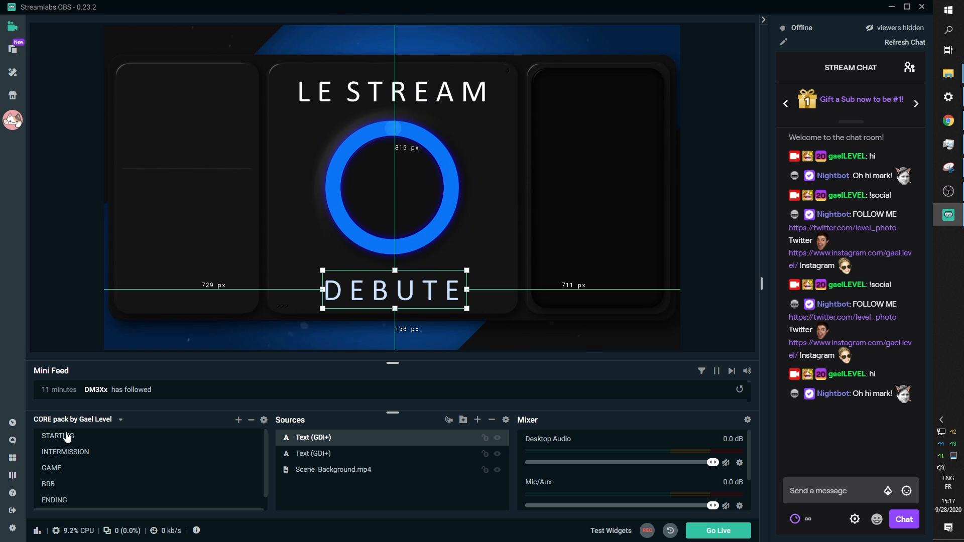
pyautogui.click(56, 436)
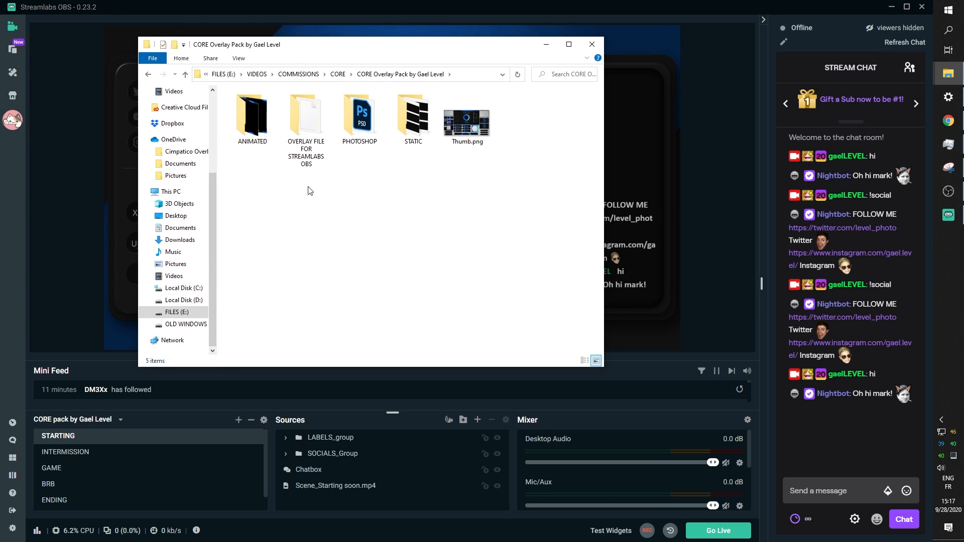
# Browse the ANIMATED folder's Scene_Background and Scene_Intermission videos and show the Intermission scene
pyautogui.click(412, 115)
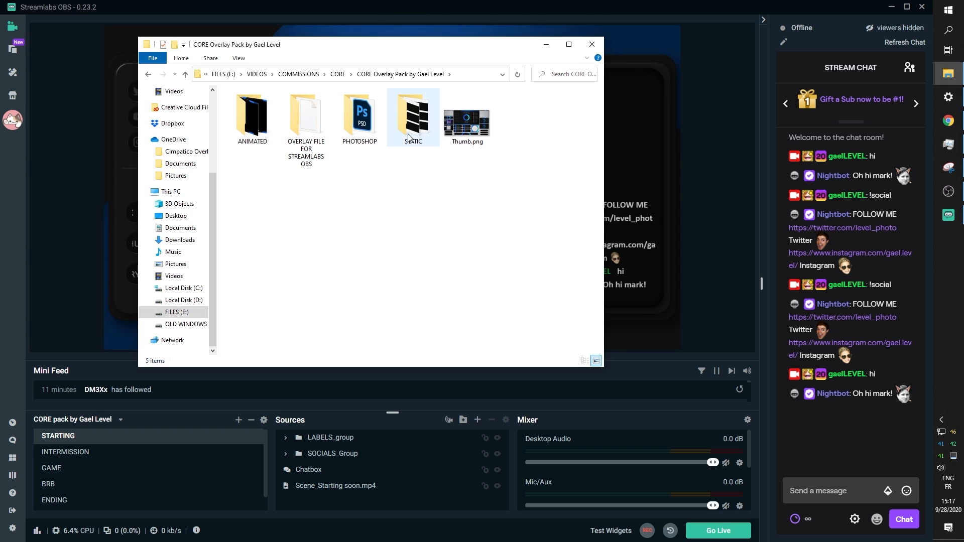
pyautogui.doubleClick(251, 116)
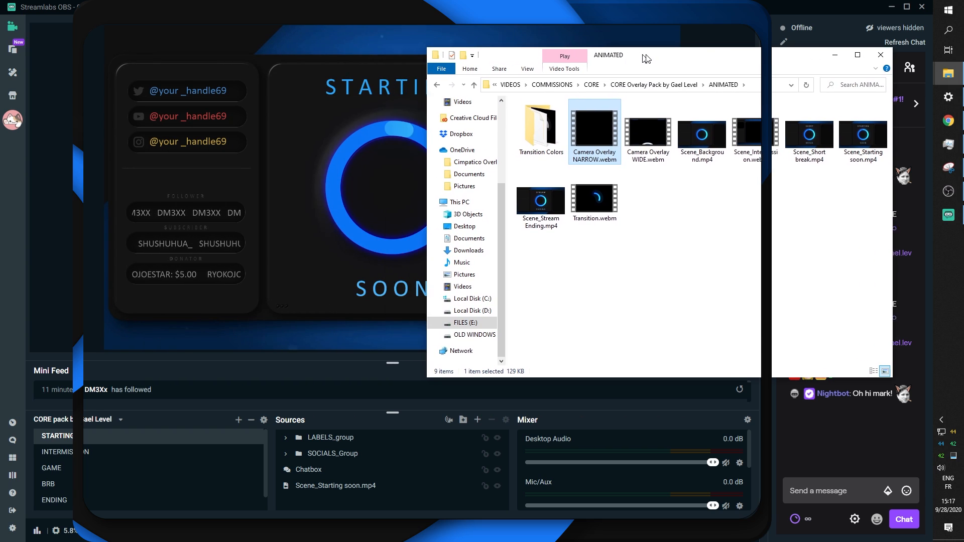
pyautogui.click(52, 468)
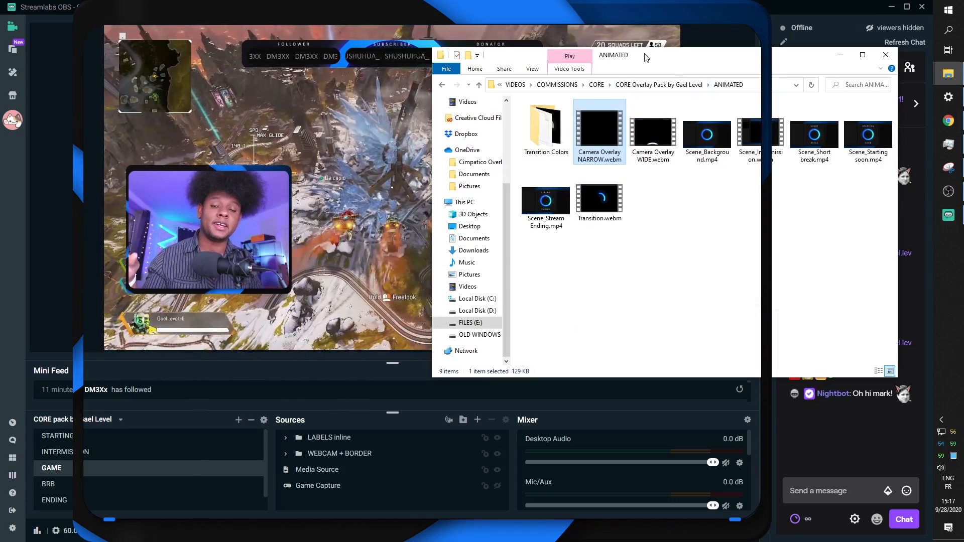
pyautogui.click(740, 129)
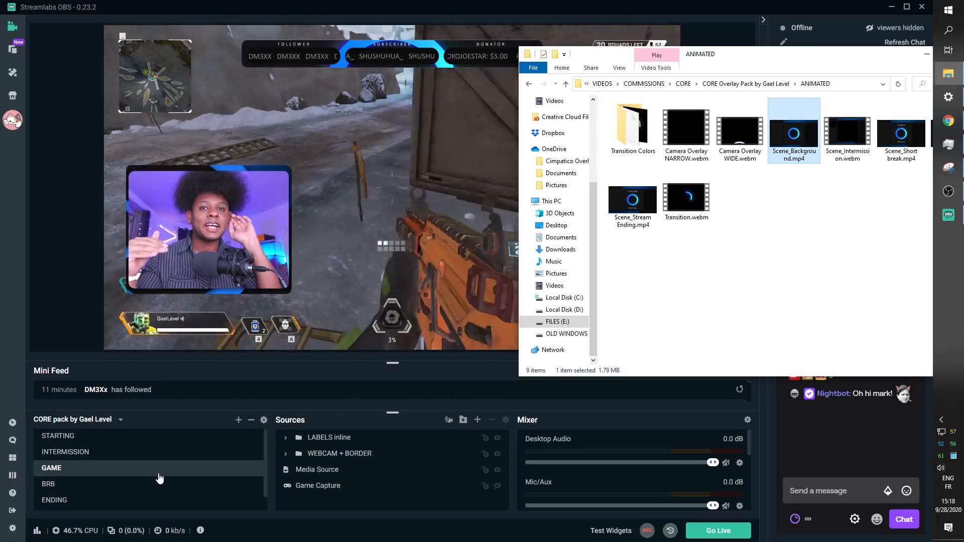
pyautogui.click(846, 131)
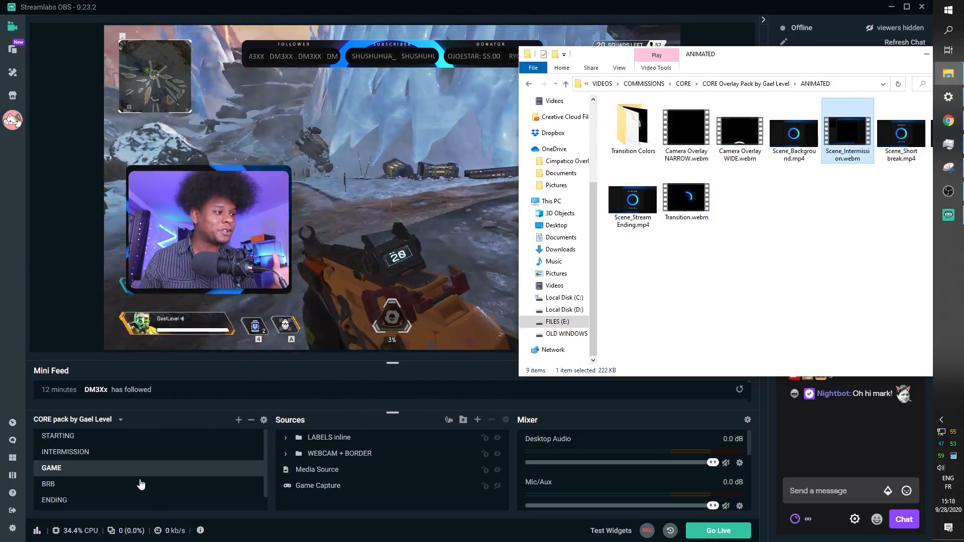
pyautogui.click(65, 451)
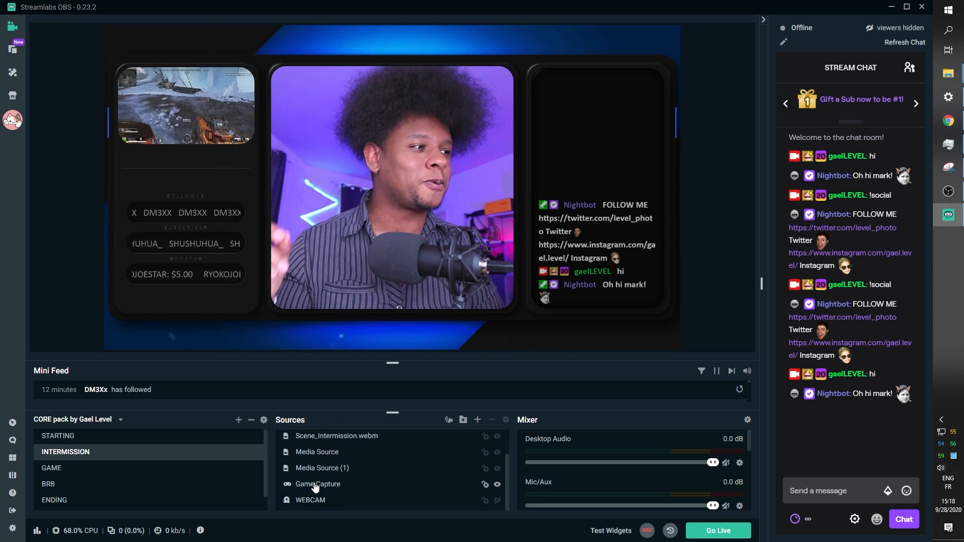
# Review the Short break and Transition videos, then select the STATIC folder
pyautogui.click(322, 468)
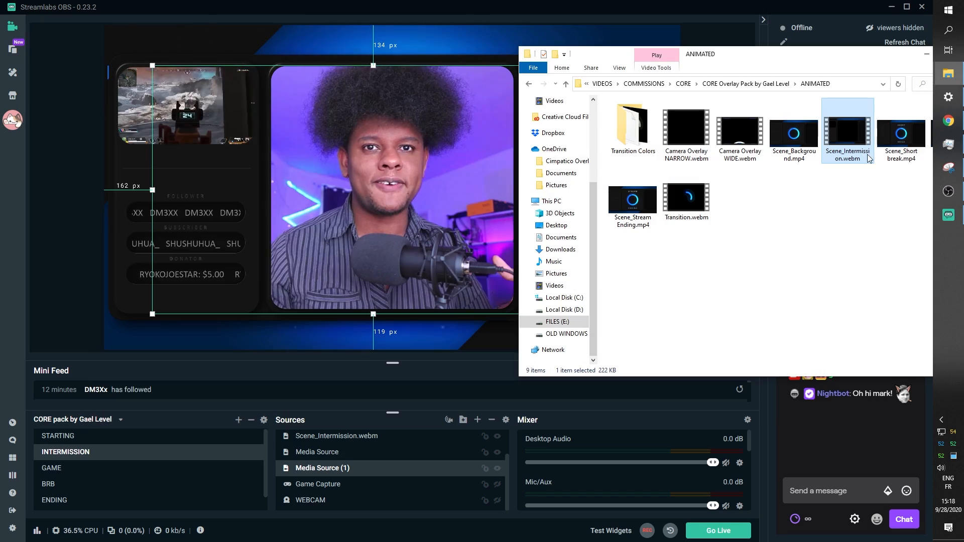
pyautogui.click(900, 131)
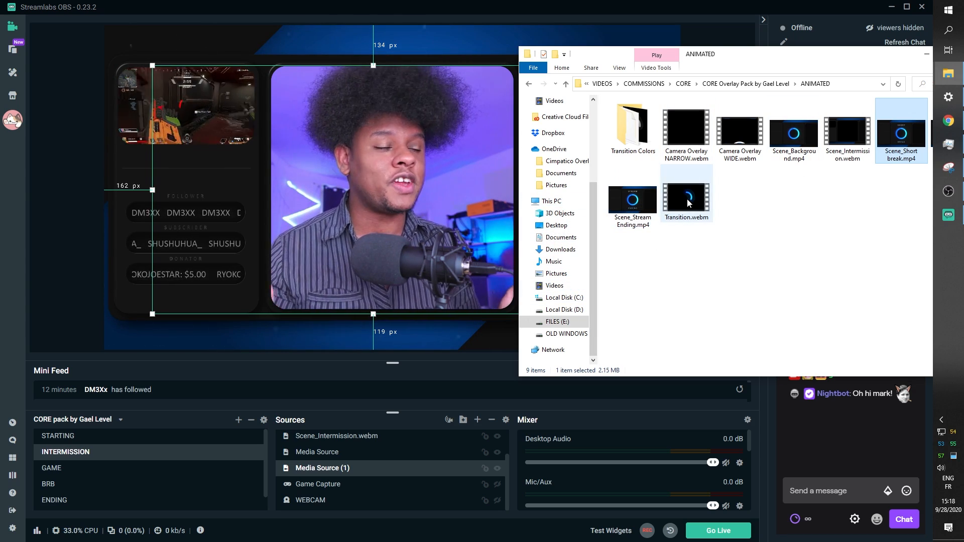
pyautogui.doubleClick(632, 120)
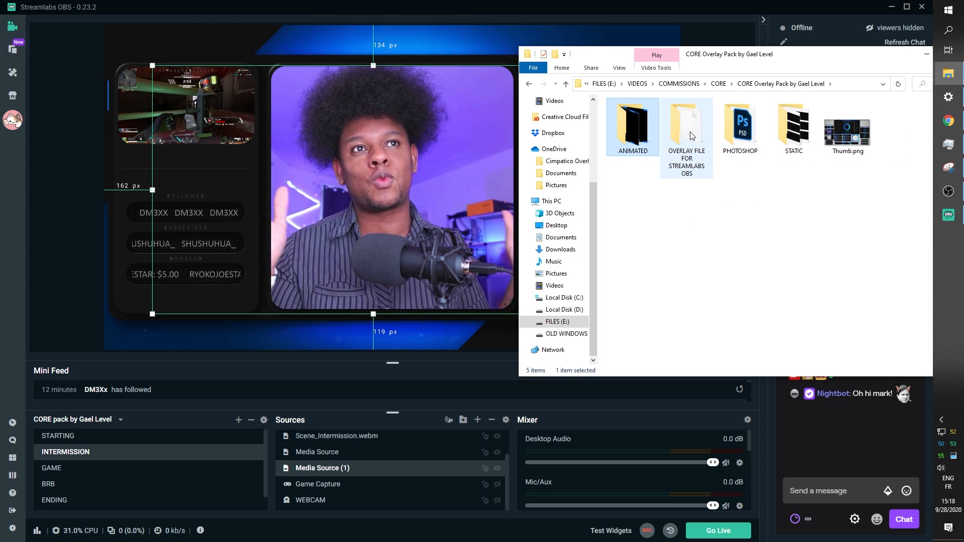
pyautogui.doubleClick(686, 126)
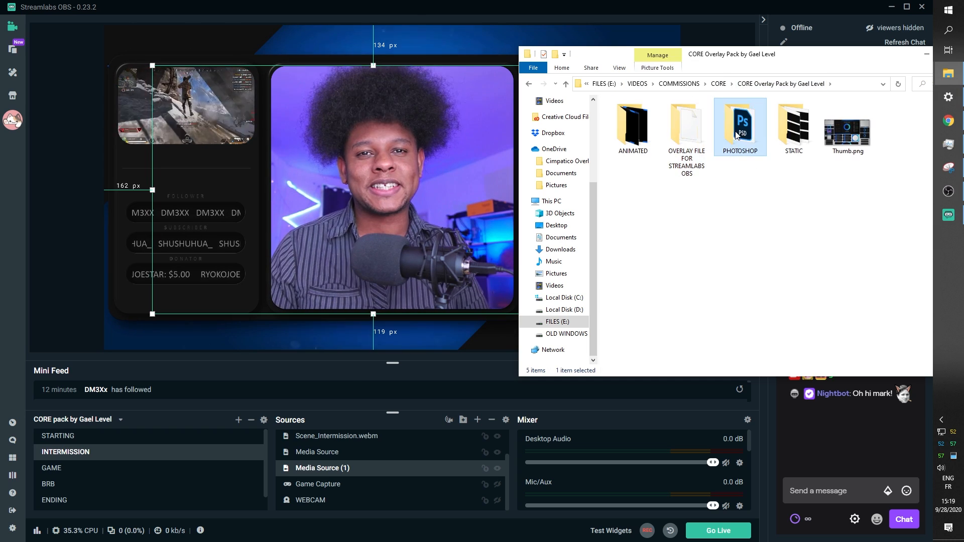
pyautogui.doubleClick(739, 123)
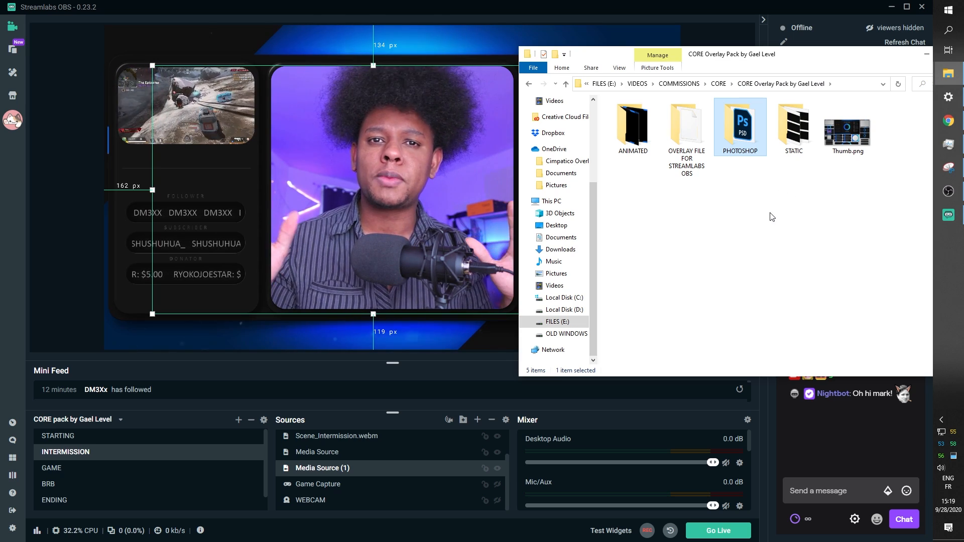
pyautogui.click(793, 126)
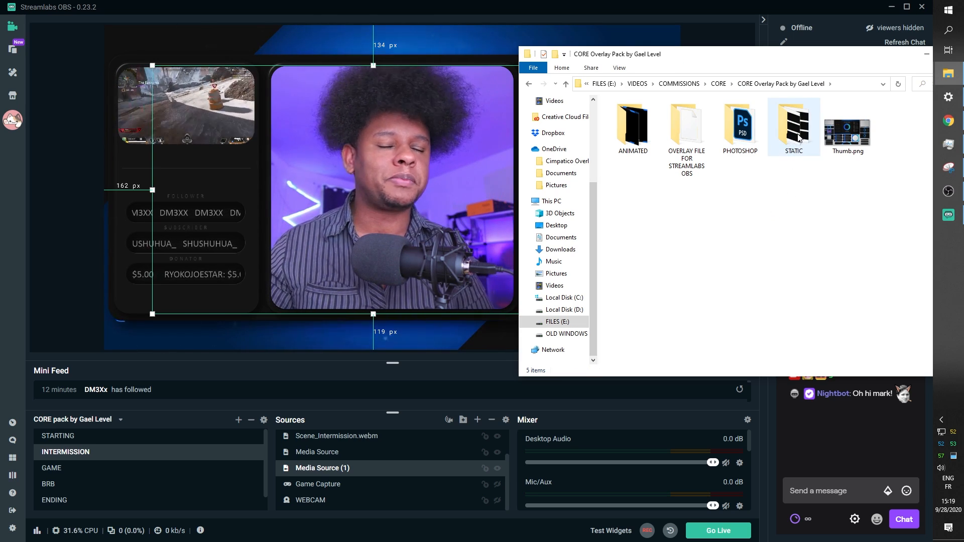
pyautogui.moveTo(793, 122)
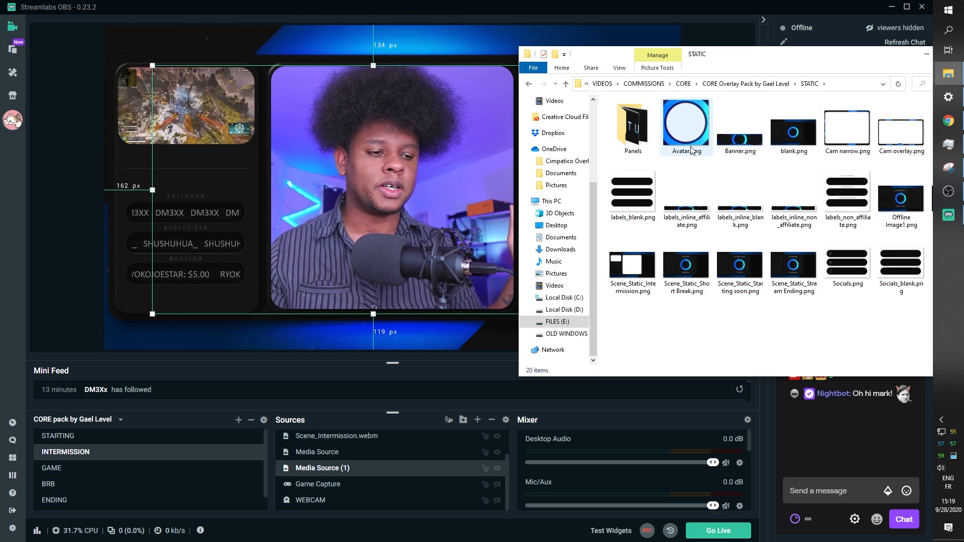
# Open a STATIC folder image in Photos to view Offline Image1.png
pyautogui.doubleClick(685, 125)
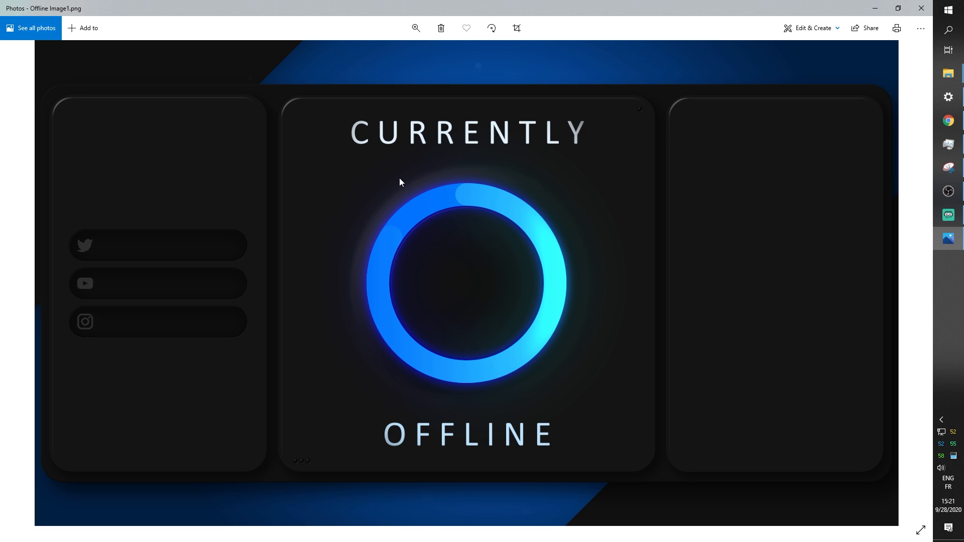
# Advance Photos to the next image, Offline Image2.png
pyautogui.press('Right')
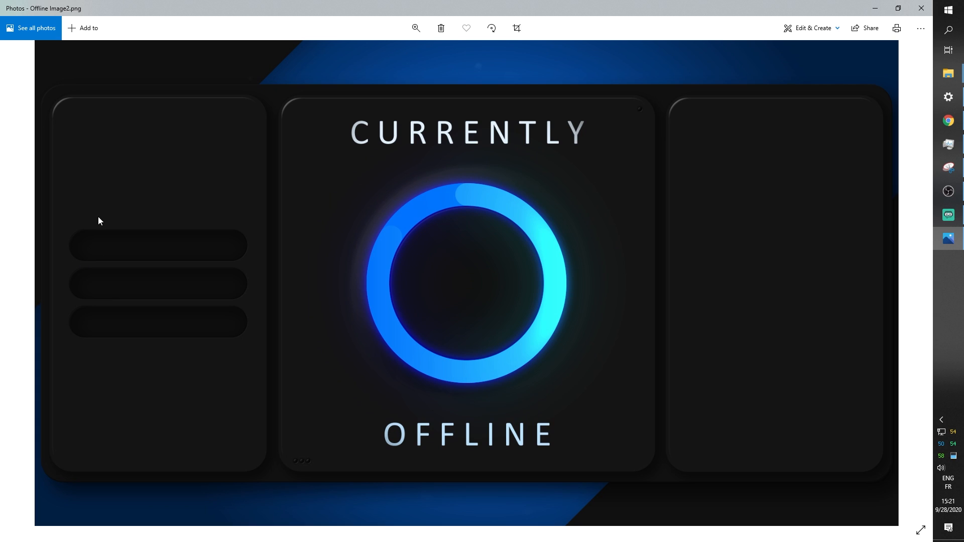
pyautogui.moveTo(550, 159)
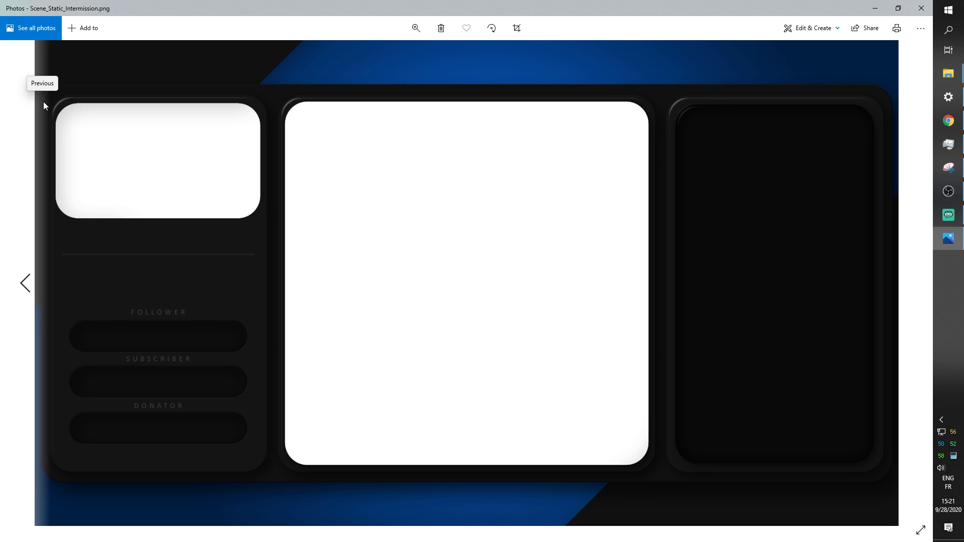
pyautogui.moveTo(194, 114)
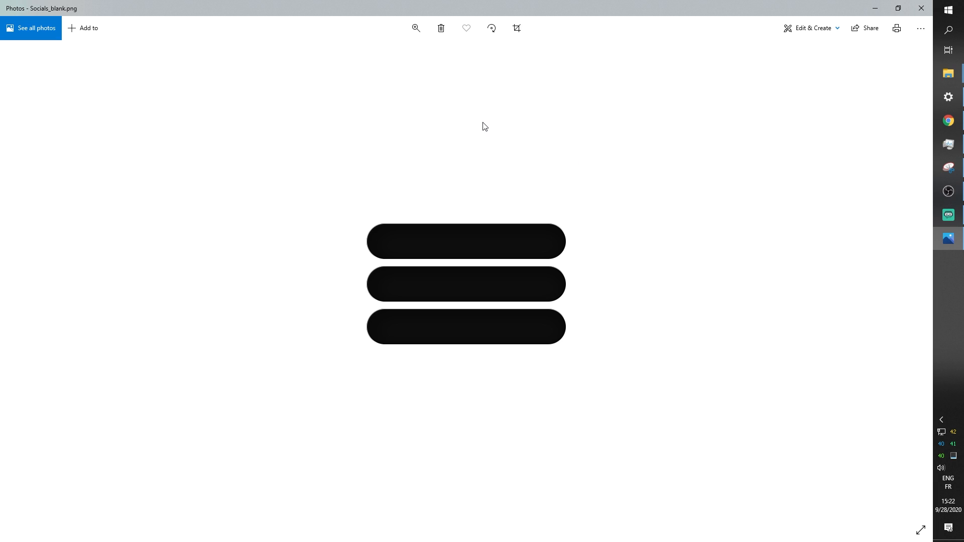
pyautogui.moveTo(921, 8)
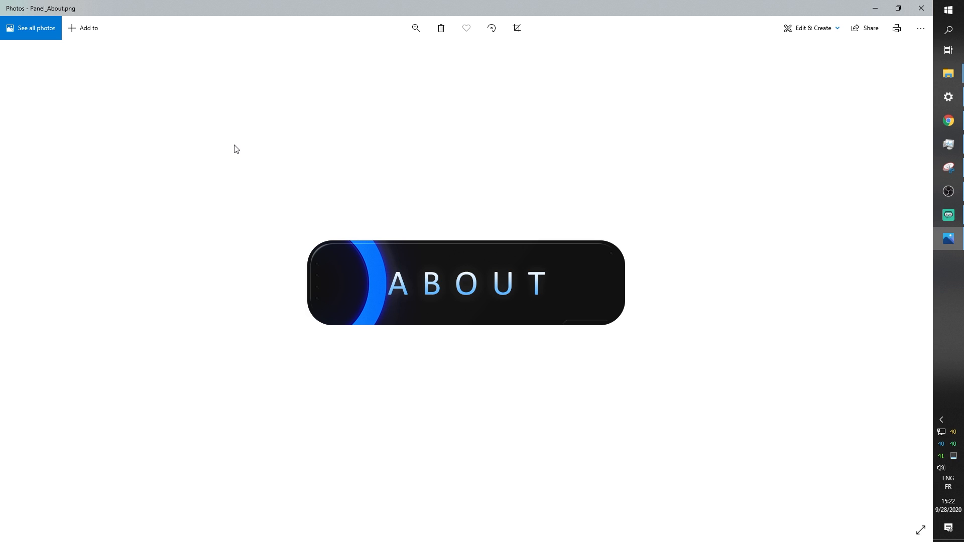
# Advance Photos from Panel_About.png to Panel_Blank.png
pyautogui.press('Right')
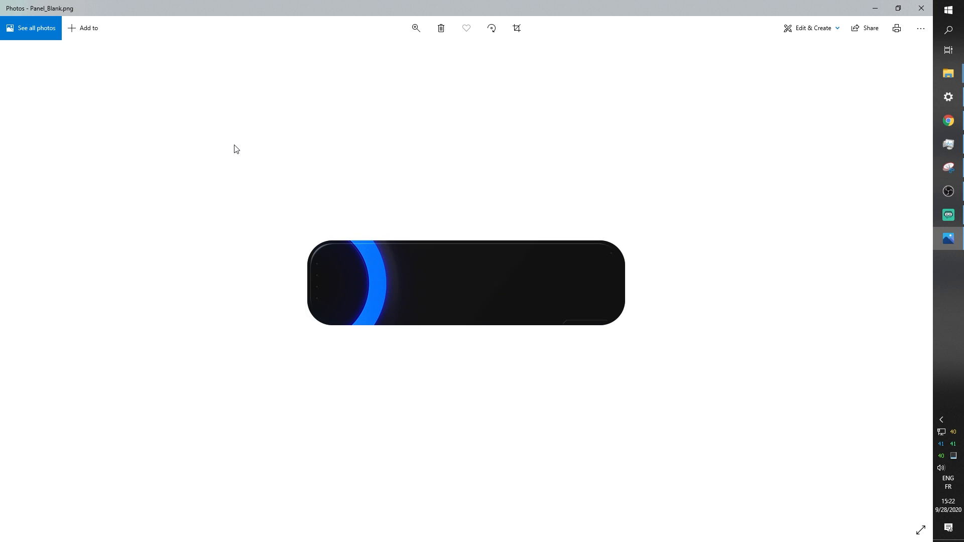